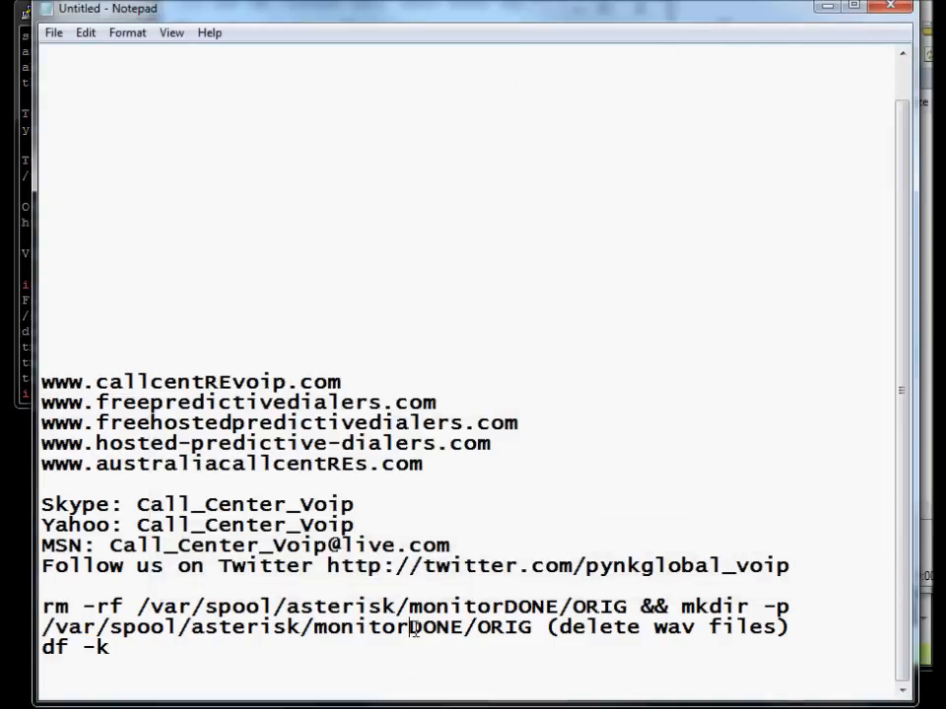
mouse_move(511, 411)
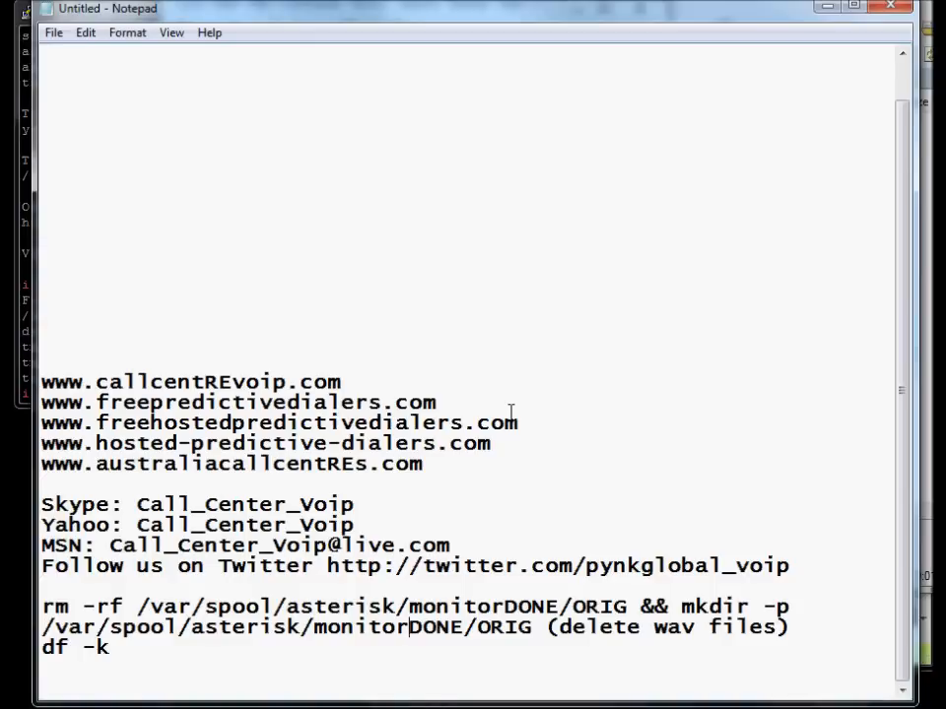
mouse_move(507, 118)
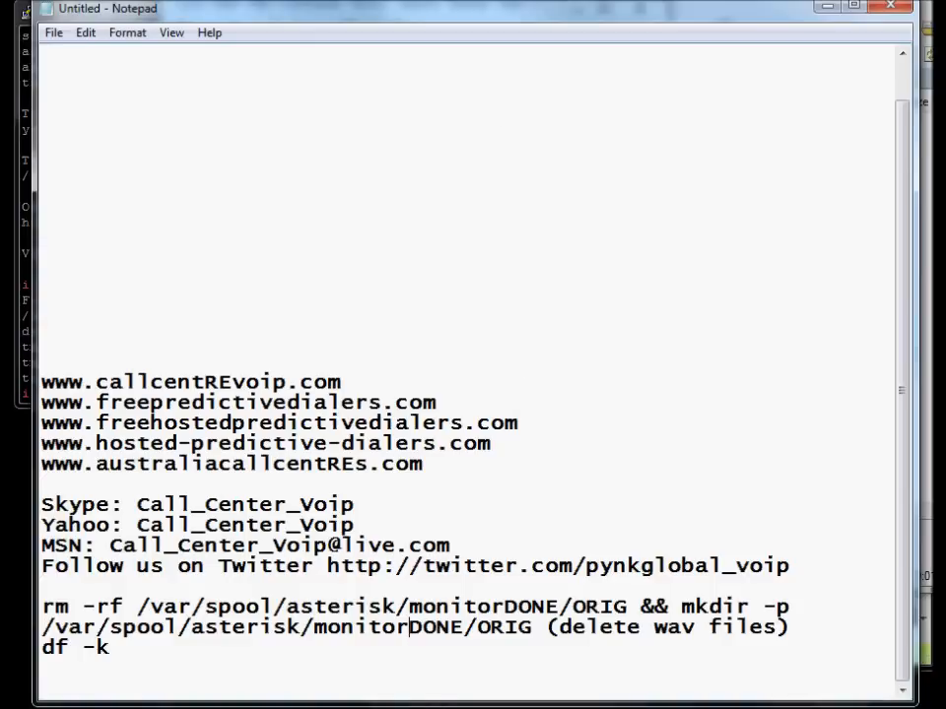
mouse_move(197, 492)
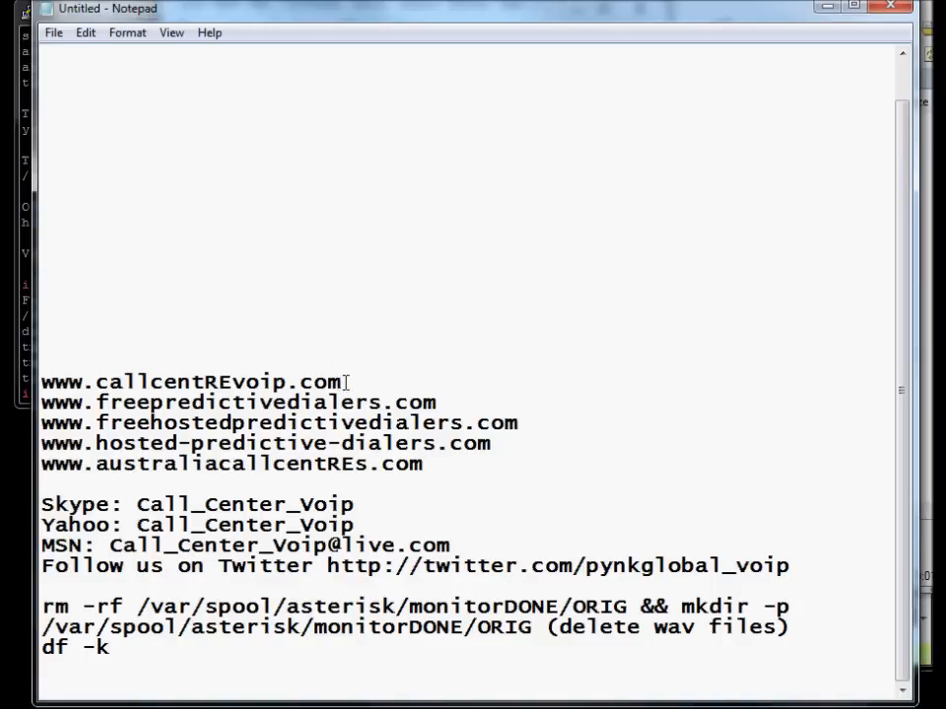
mouse_move(158, 382)
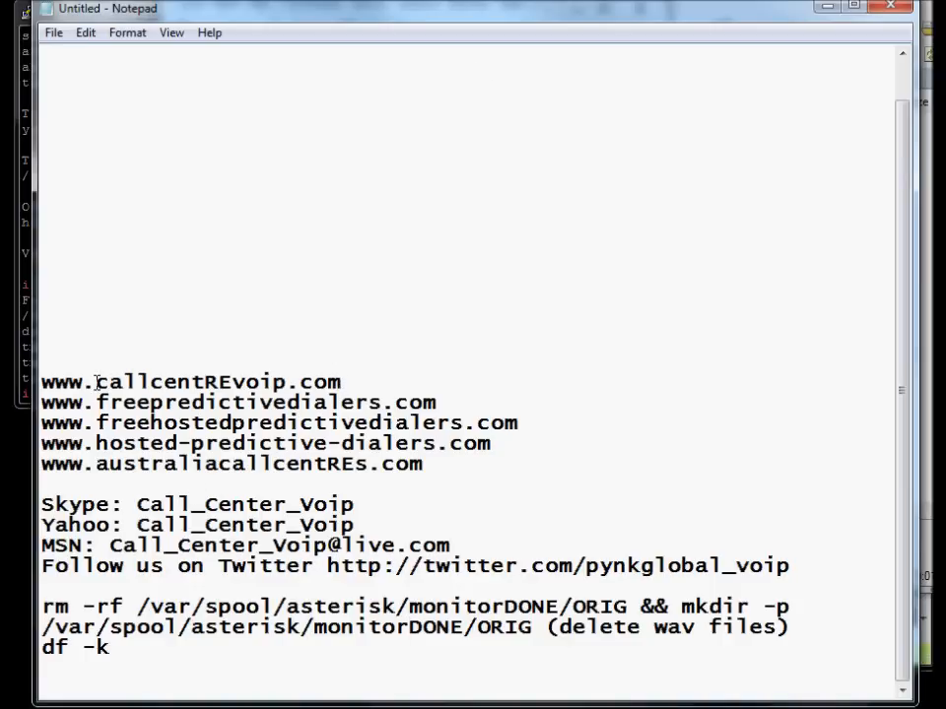
double_click(217, 382)
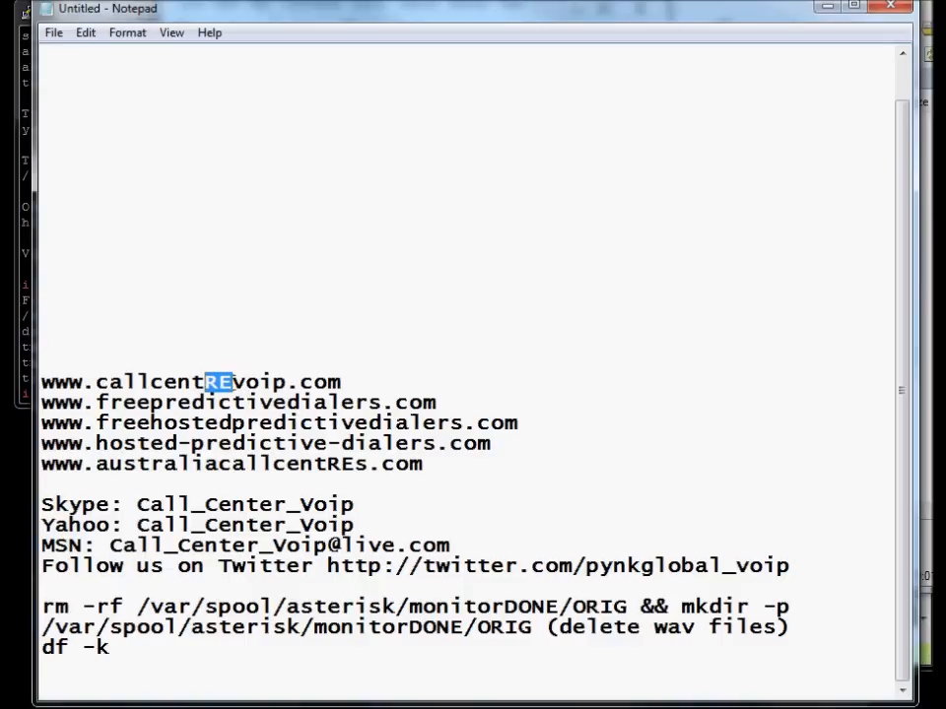
mouse_move(370, 393)
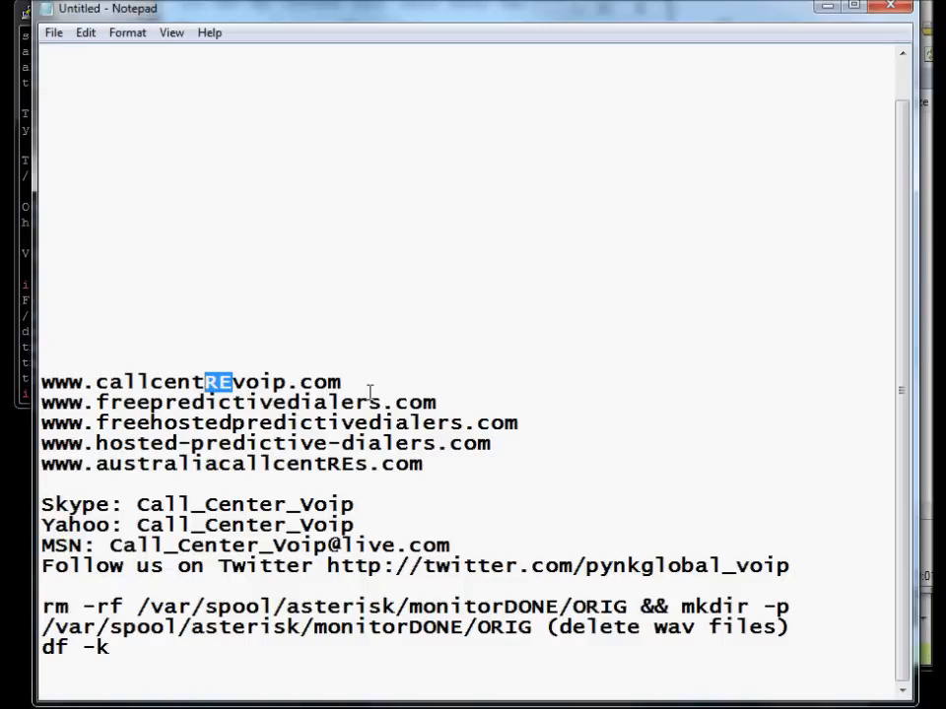
triple_click(236, 402)
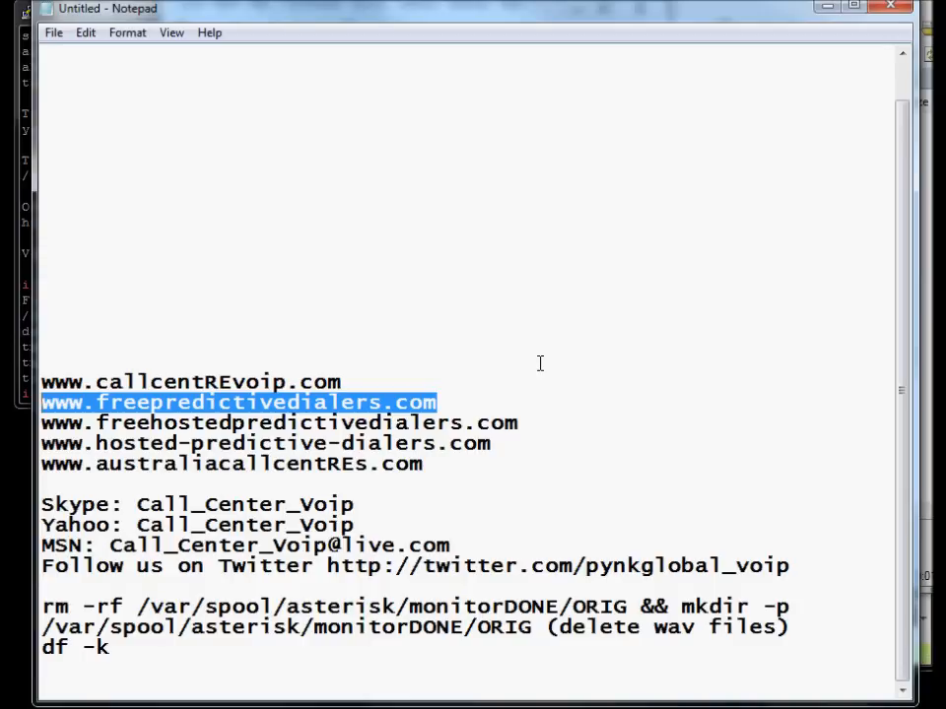
mouse_move(560, 345)
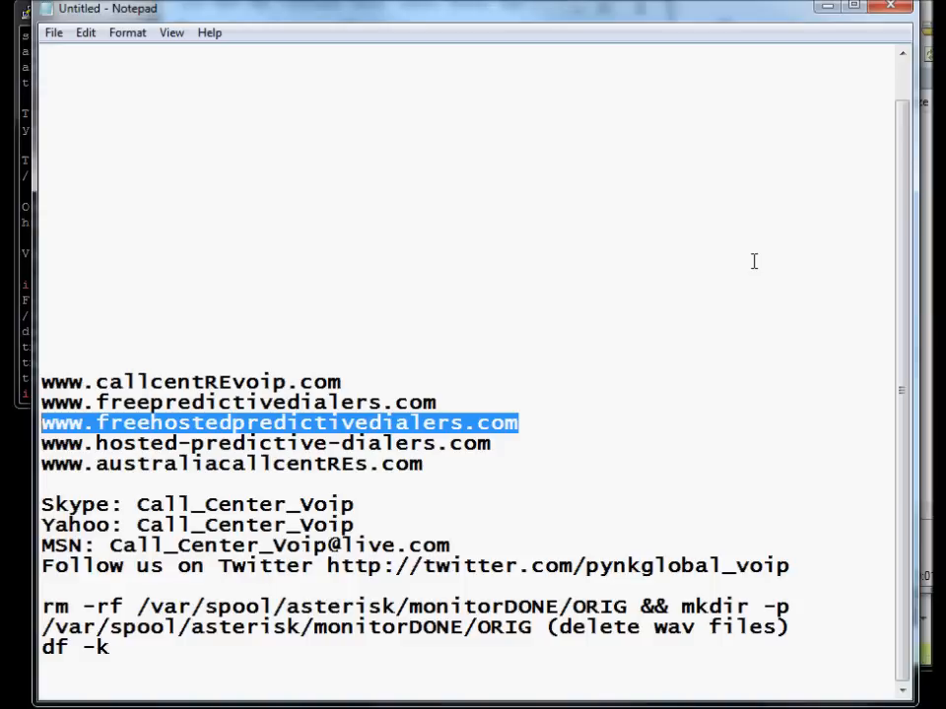
mouse_move(363, 382)
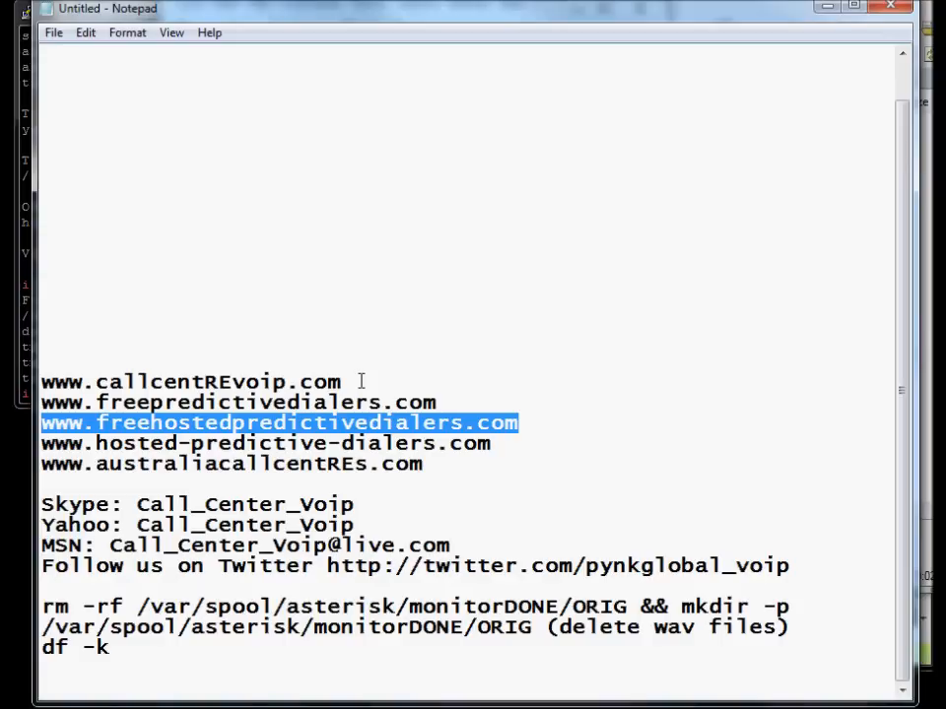
mouse_move(501, 445)
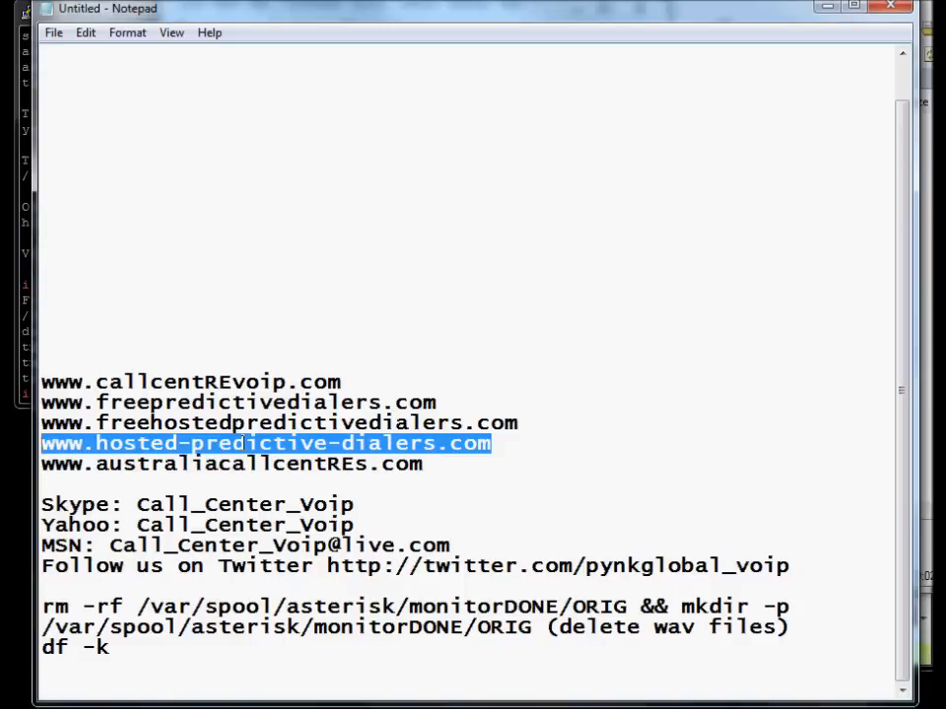
left_click(433, 465)
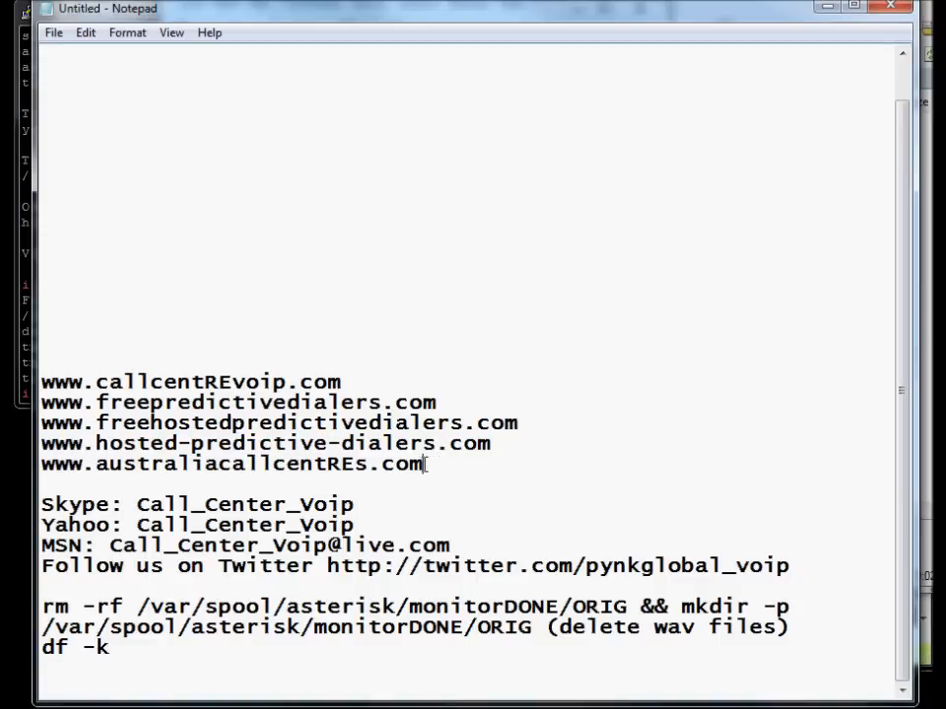
left_click_drag(165, 465, 424, 465)
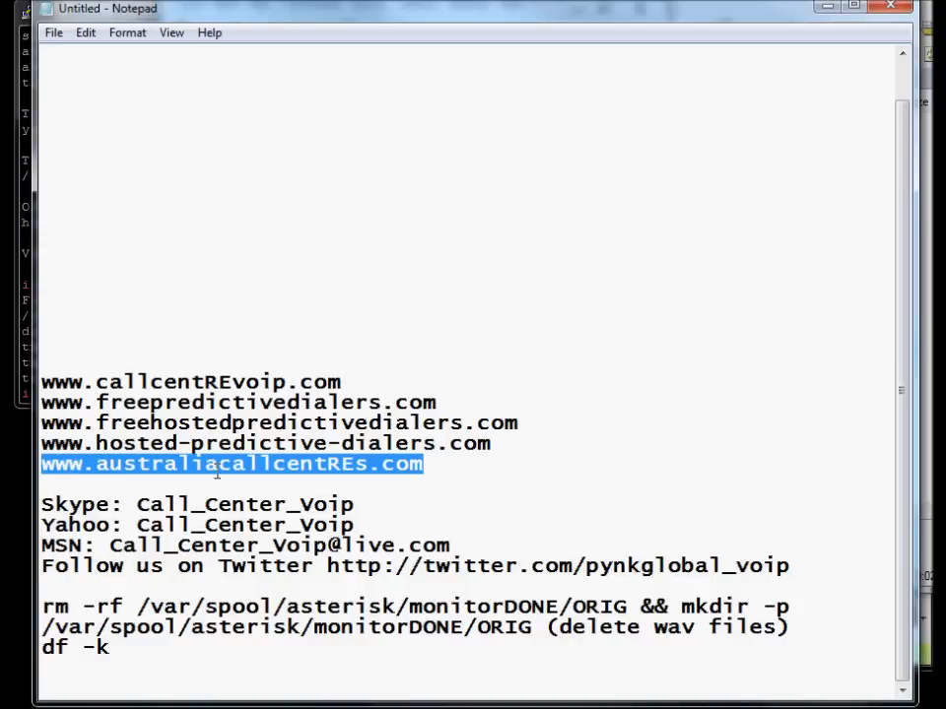
mouse_move(445, 472)
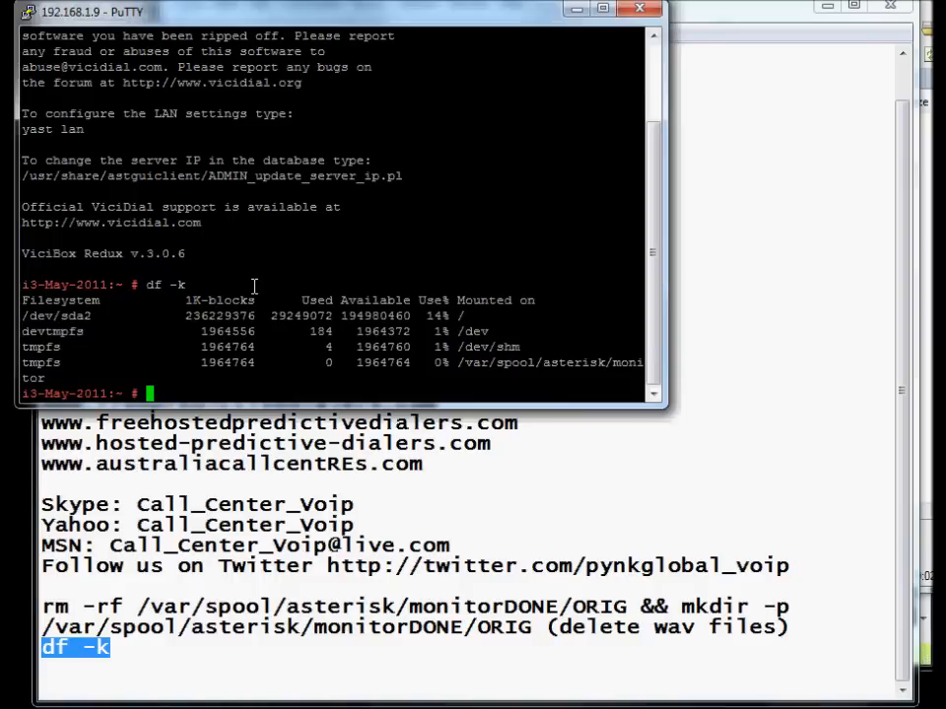
mouse_move(236, 201)
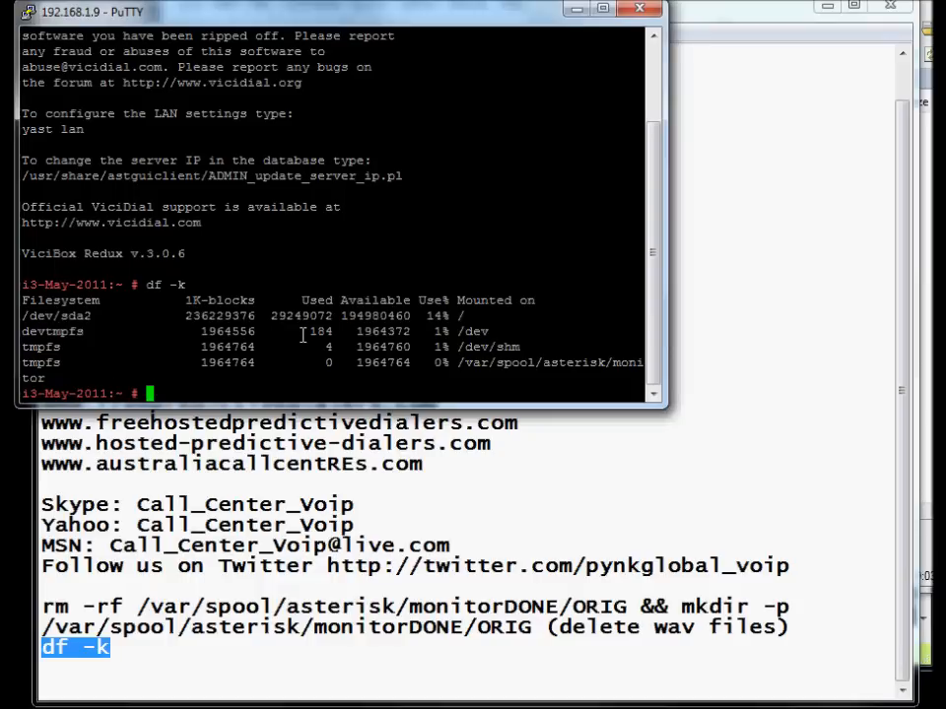
- Run df -k again to report disk usage with /dev/sda2 at 14%
type("df -k")
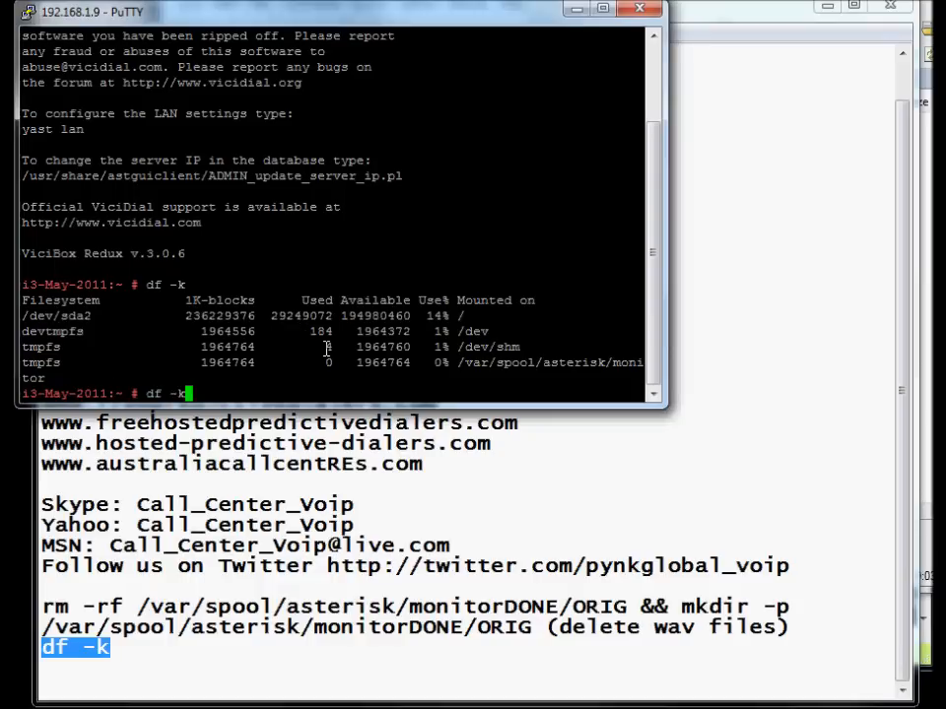
key("Return")
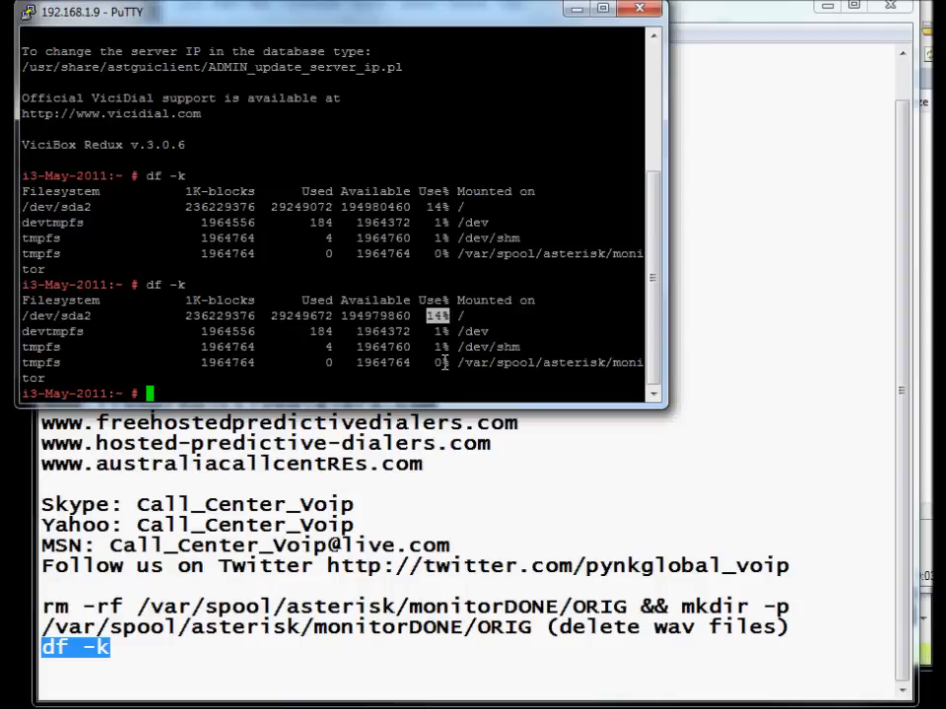
mouse_move(252, 521)
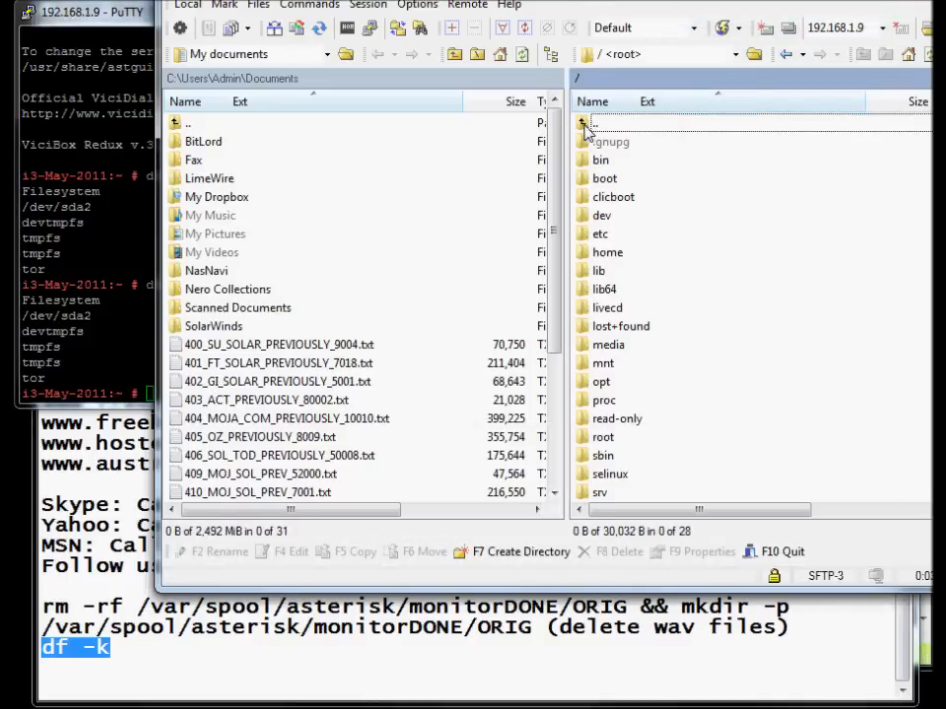
mouse_move(635, 297)
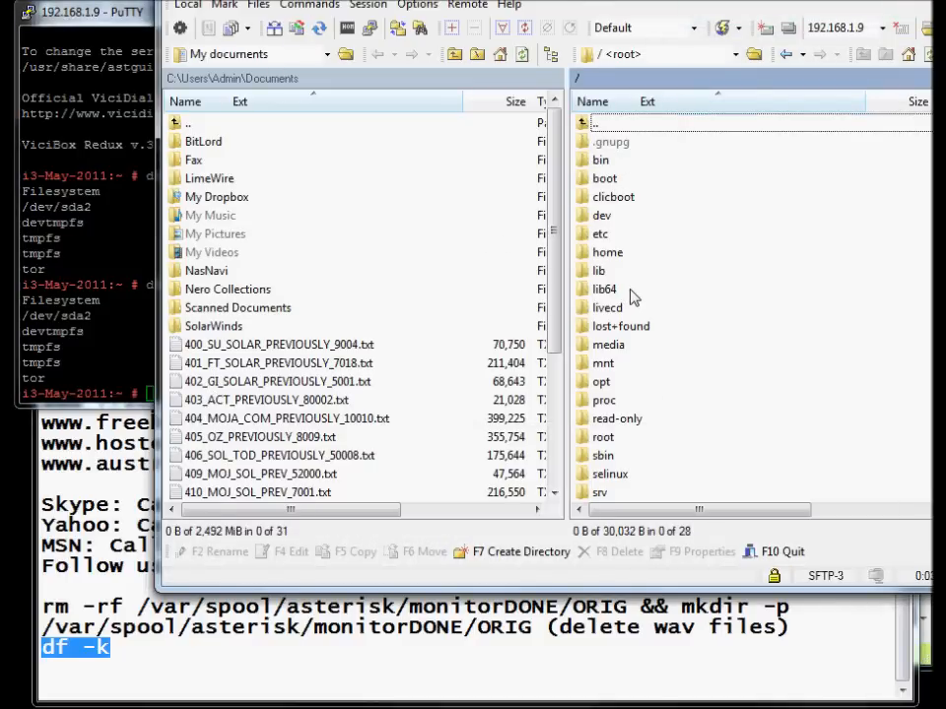
- Browse the remote pane into /var/spool/asterisk/monitorDONE so ORIG is listed
scroll("down", 3)
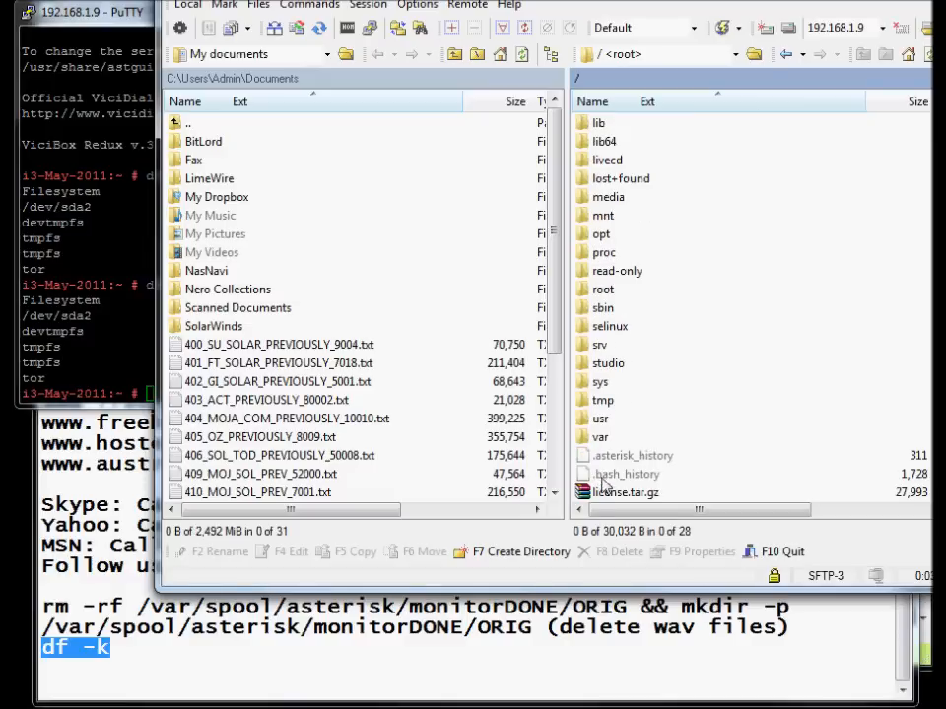
double_click(599, 437)
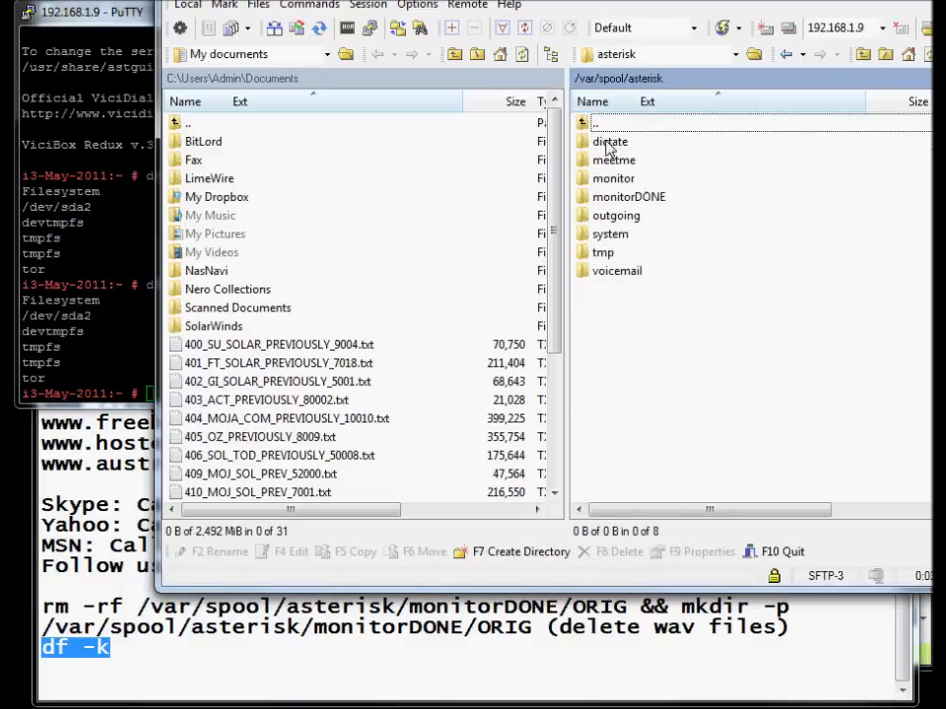
double_click(628, 197)
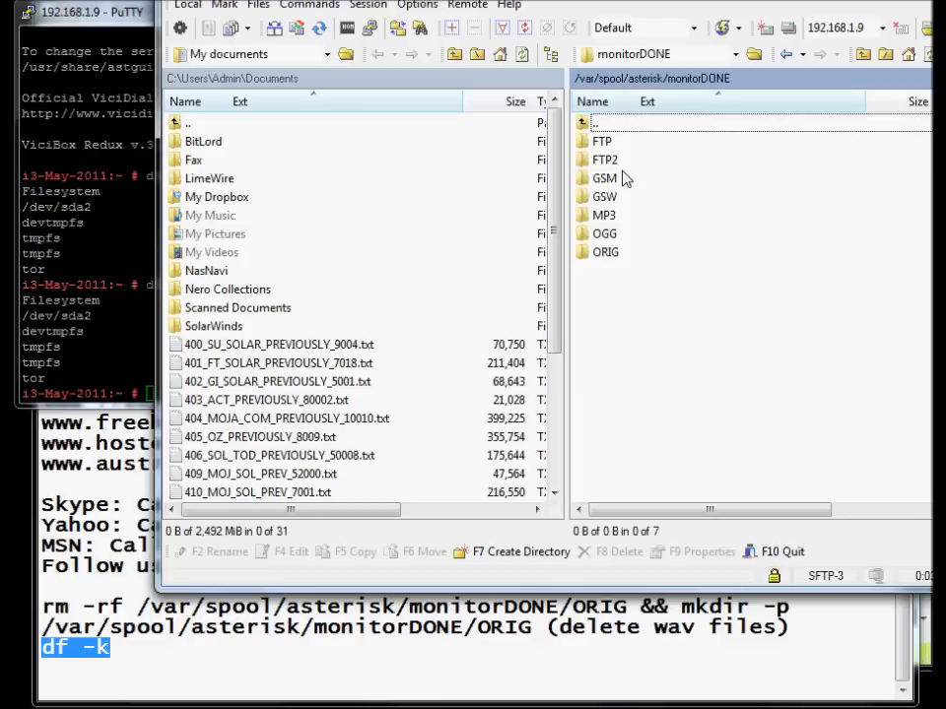
mouse_move(603, 264)
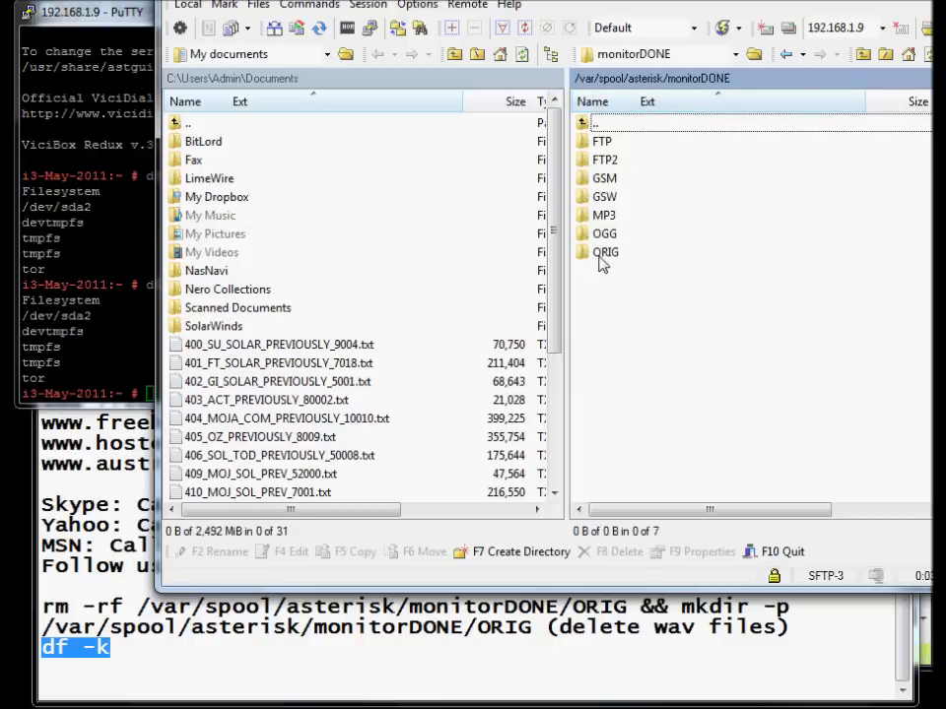
mouse_move(615, 260)
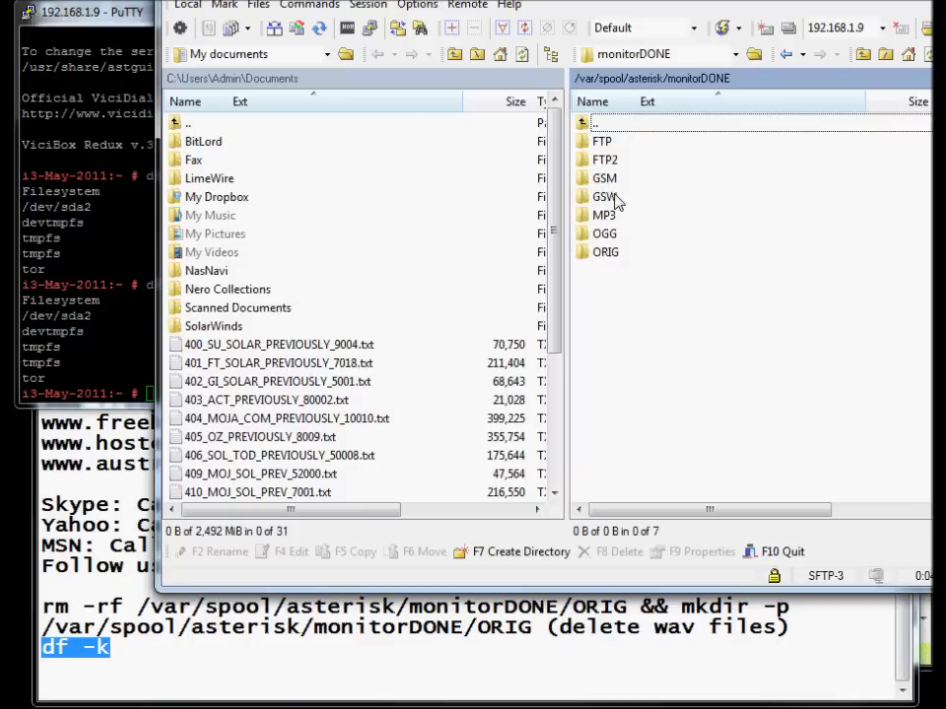
mouse_move(689, 413)
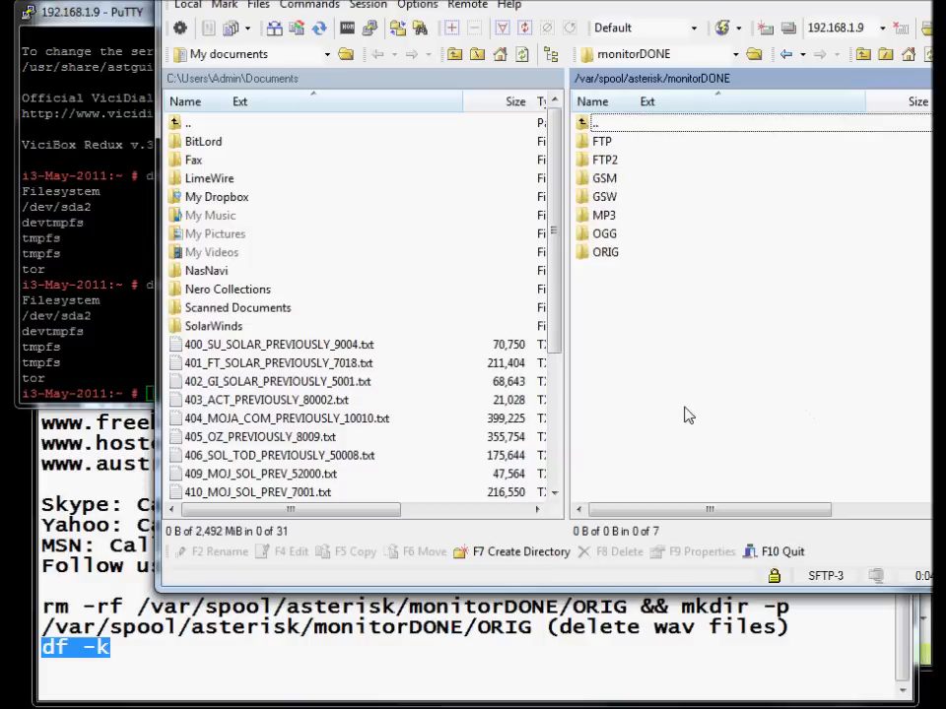
mouse_move(601, 217)
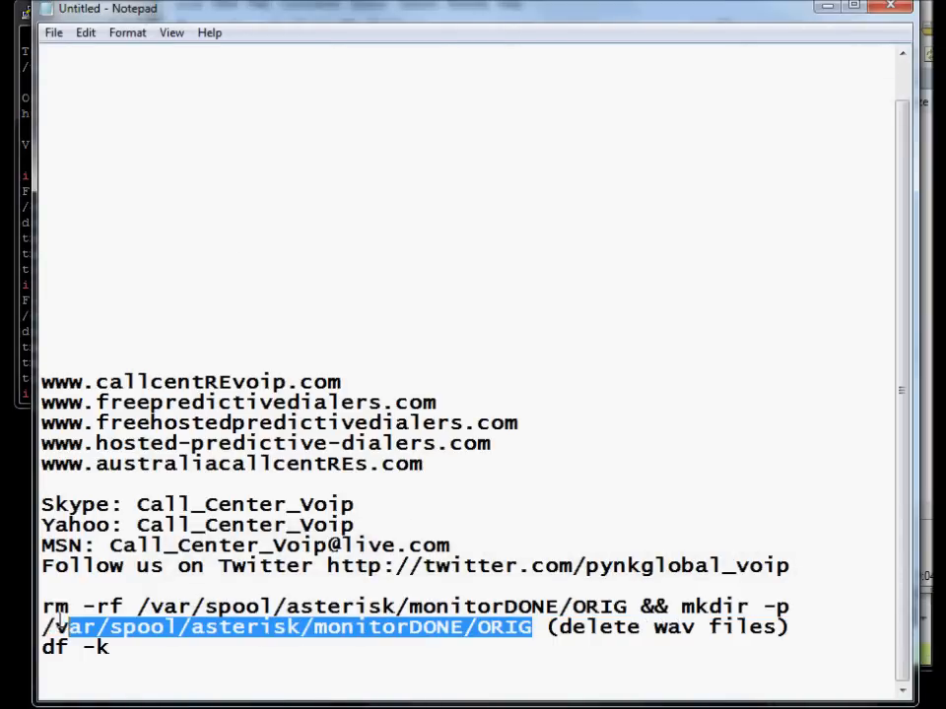
- Copy the rm -rf … && mkdir -p … ORIG command from Notepad
left_click_drag(528, 627, 41, 606)
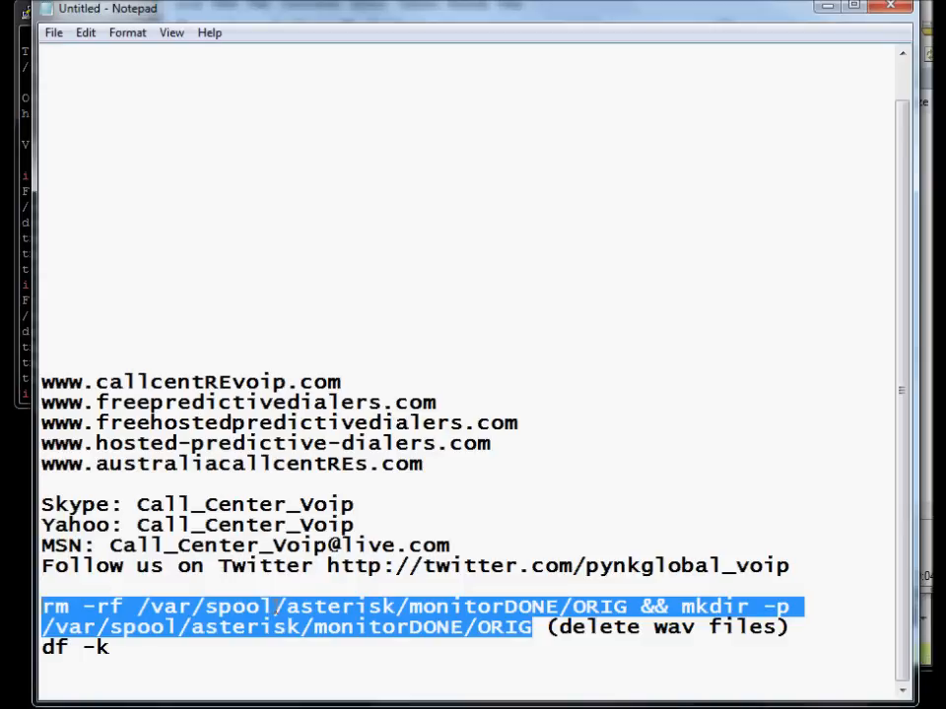
right_click(285, 627)
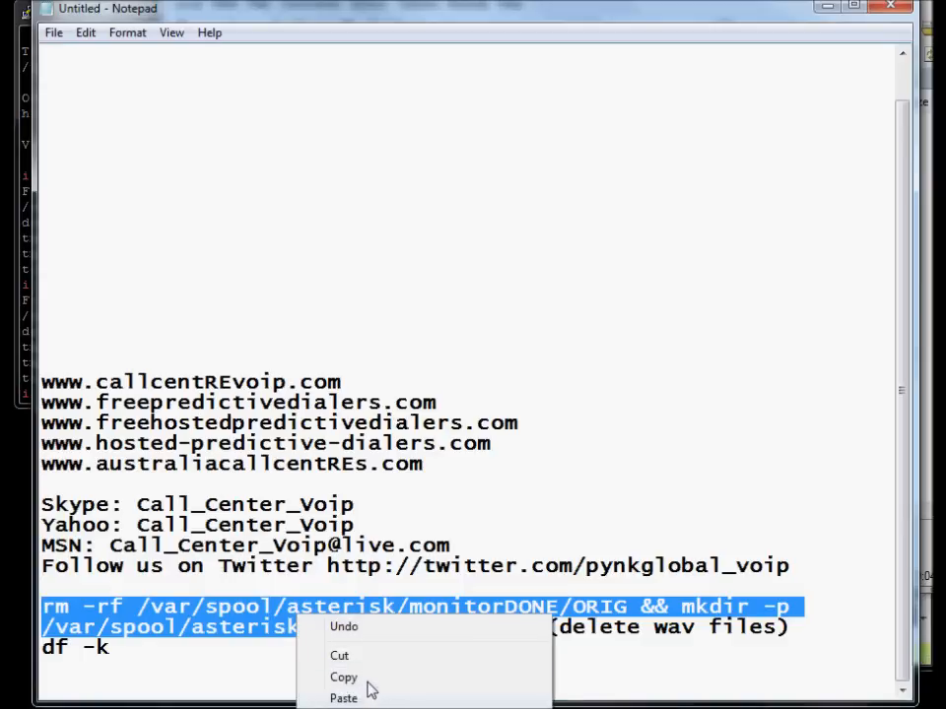
left_click(343, 678)
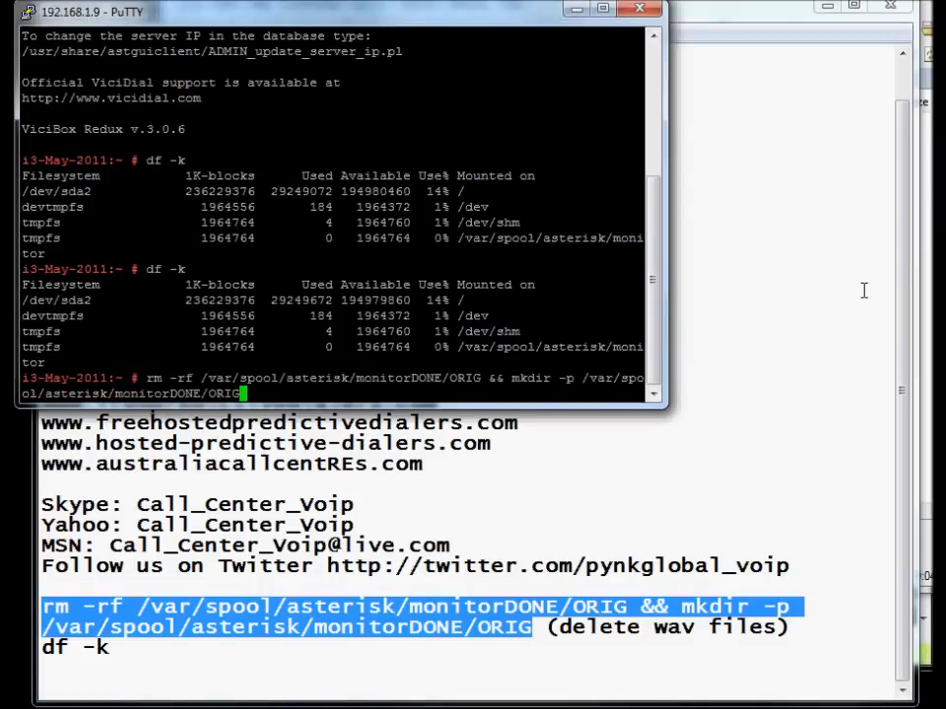
- Run the command deleting and recreating monitorDONE/ORIG, then get a fresh prompt
key("Return")
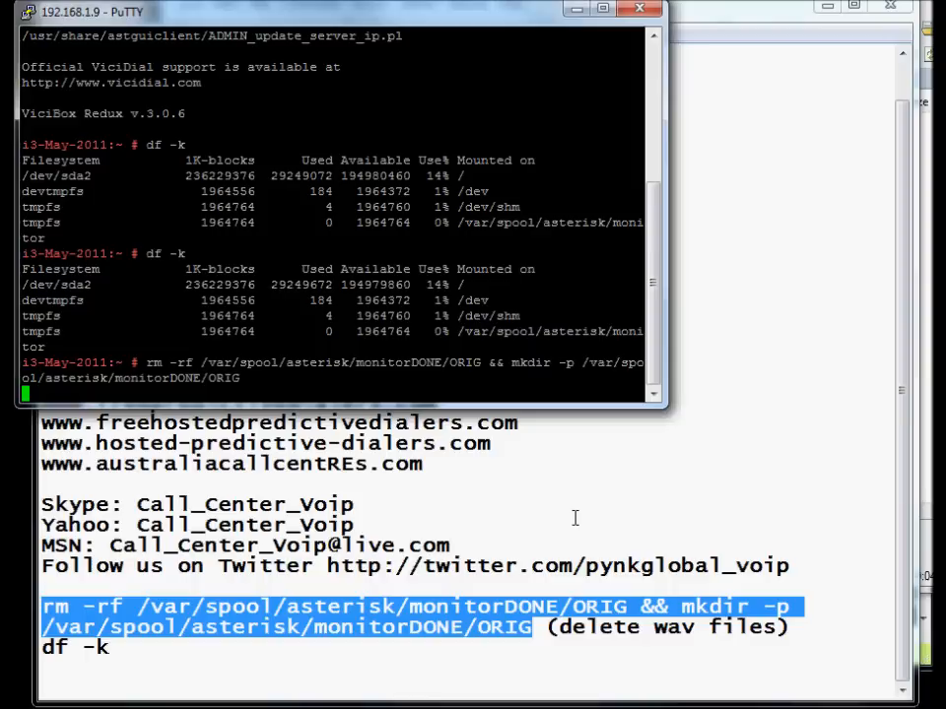
key("Return")
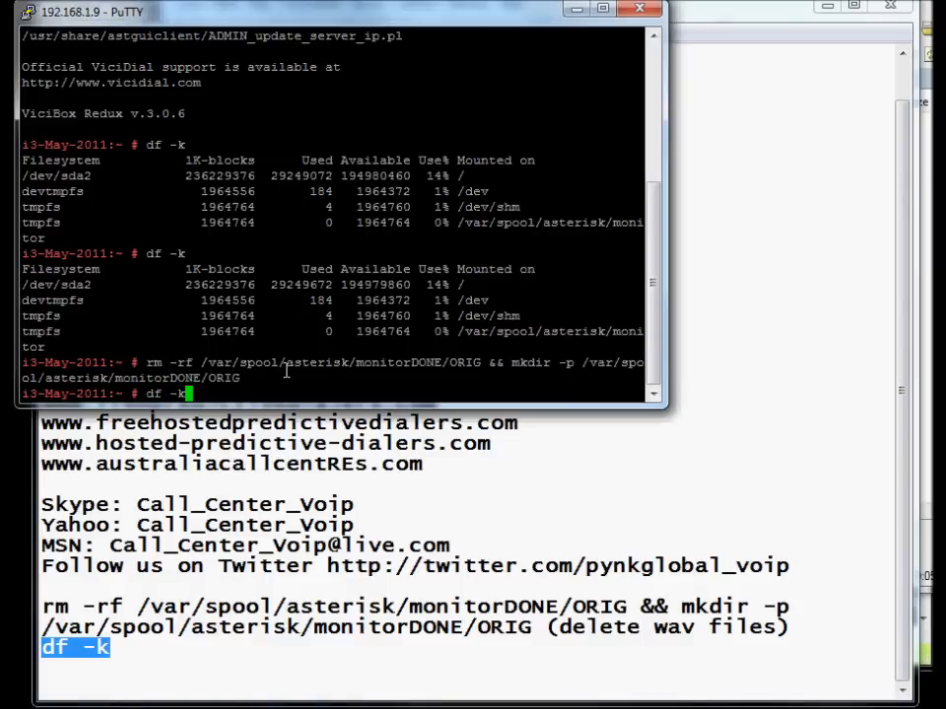
- Run df -k a third time, showing /dev/sda2 down to 13% used
key("Return")
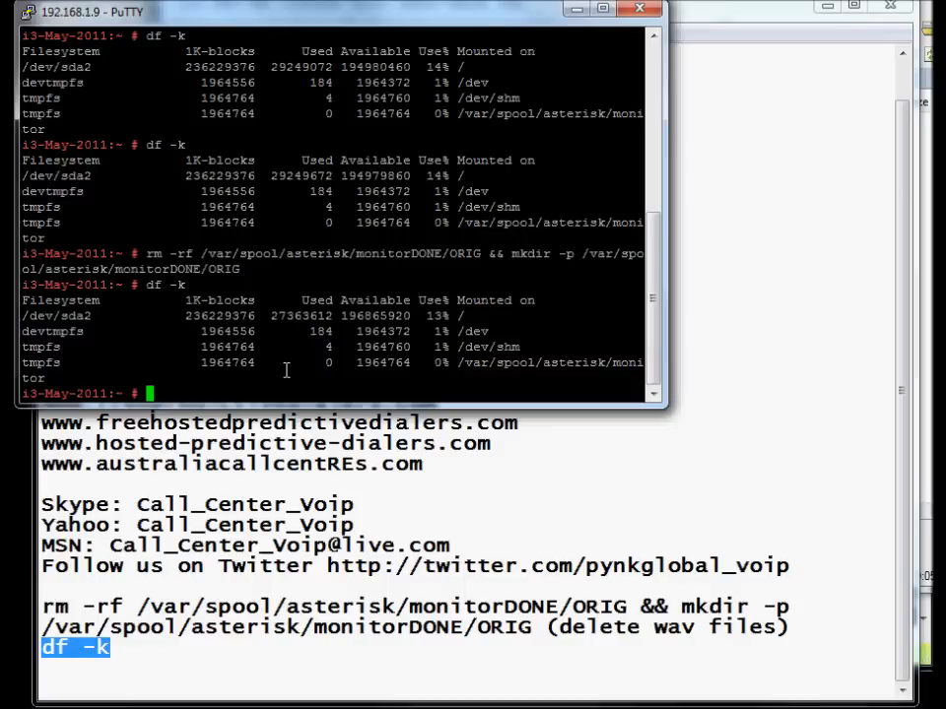
mouse_move(426, 167)
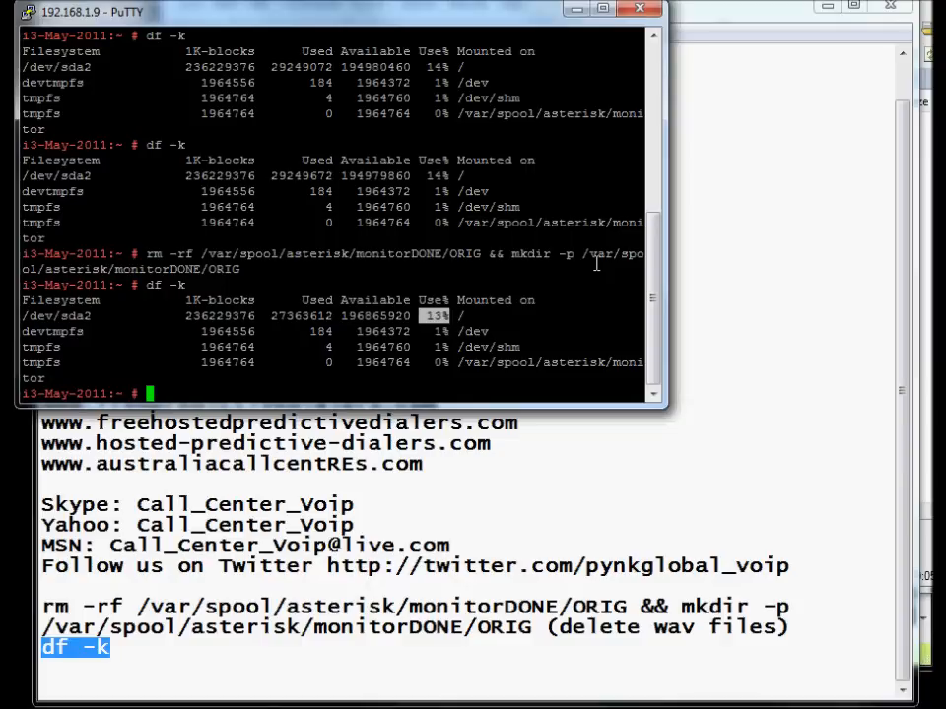
mouse_move(390, 493)
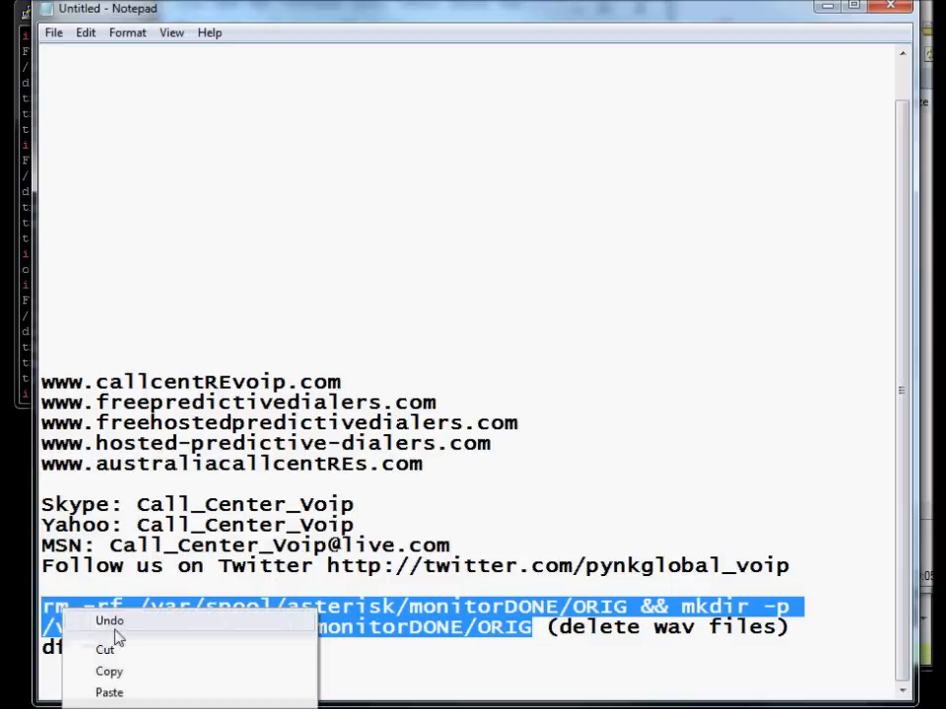
mouse_move(124, 678)
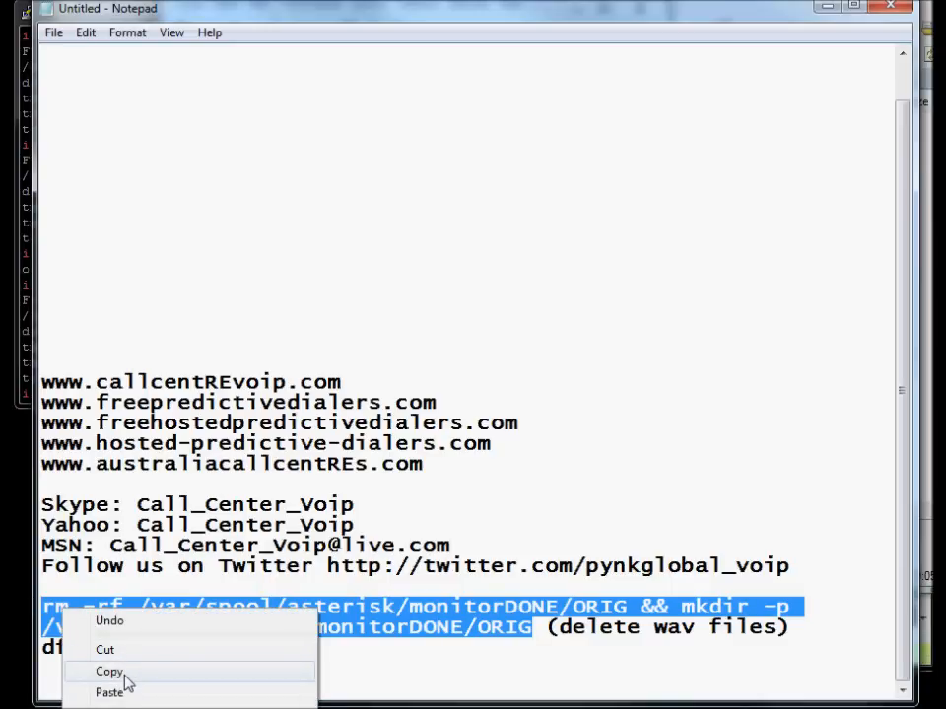
mouse_move(296, 396)
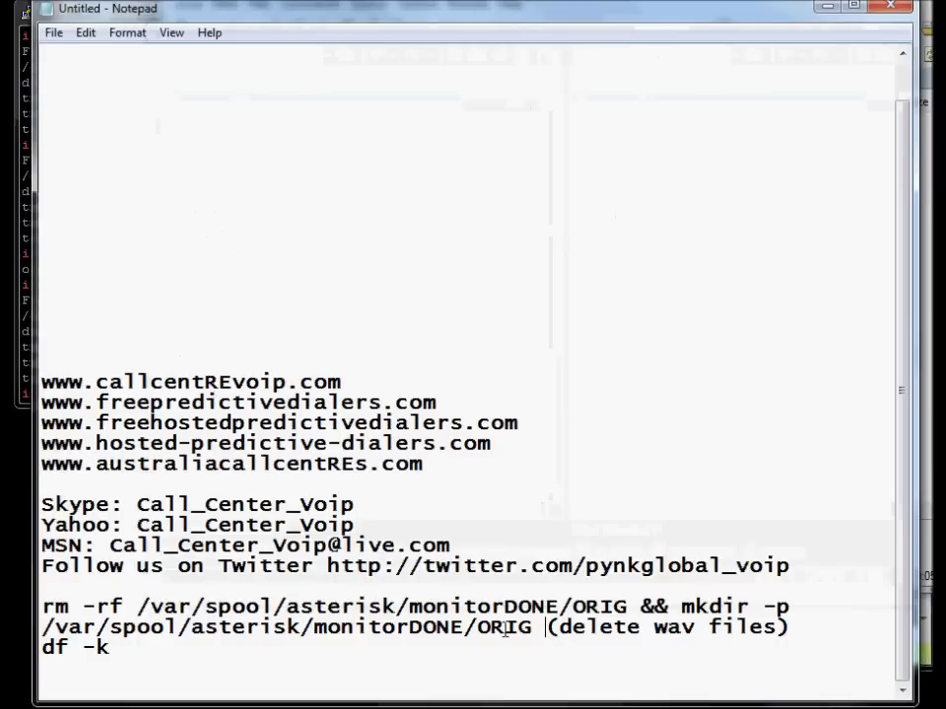
- Replace ORIG with MP3 in the command's mkdir path
double_click(503, 627)
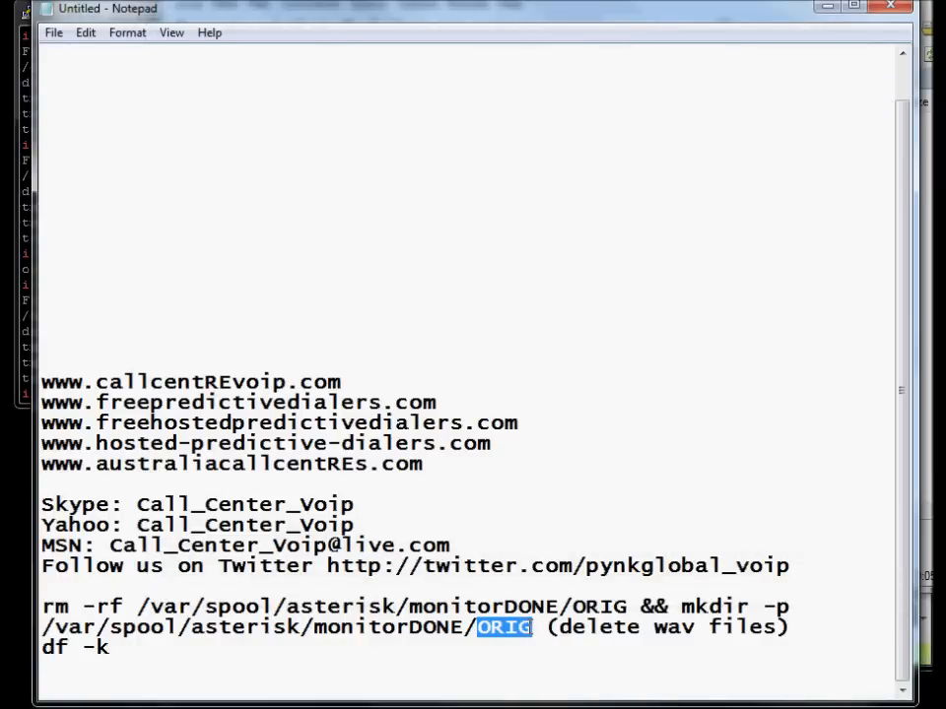
type("MP3")
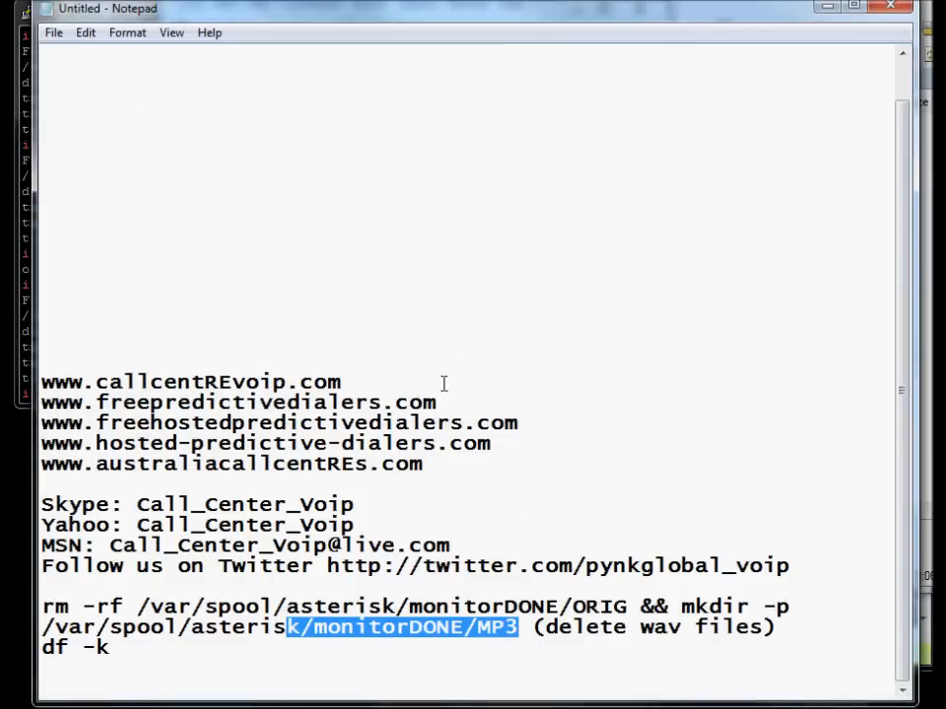
left_click(315, 388)
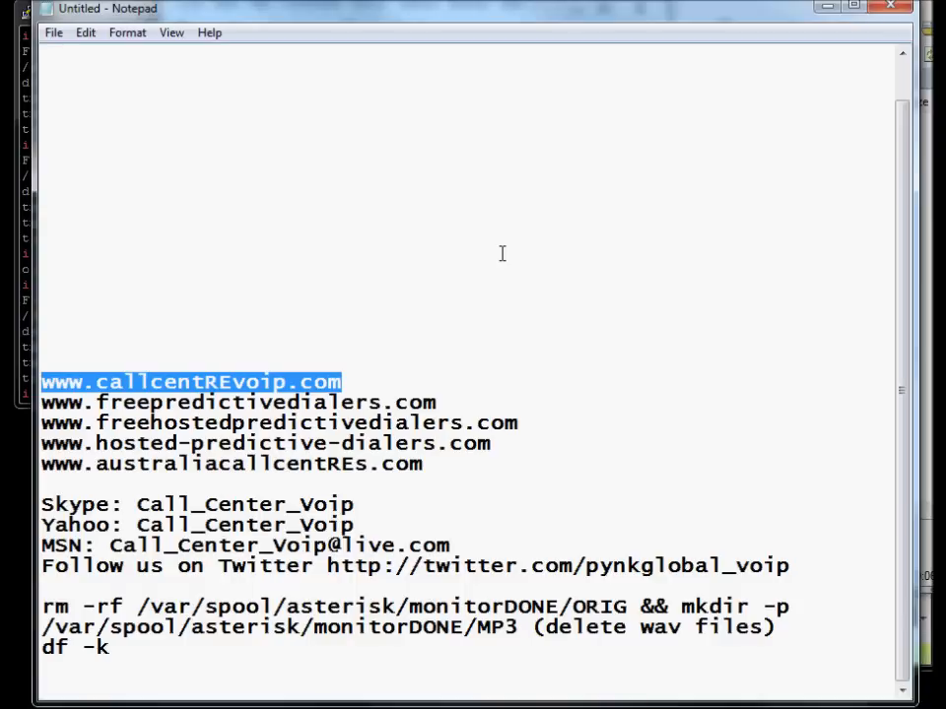
mouse_move(441, 402)
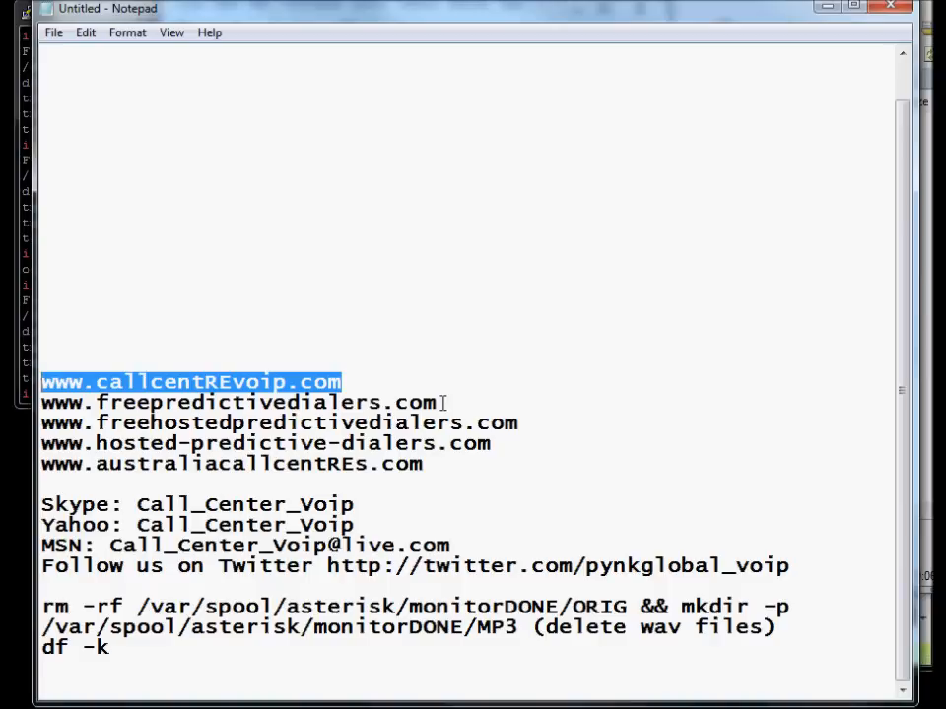
double_click(142, 402)
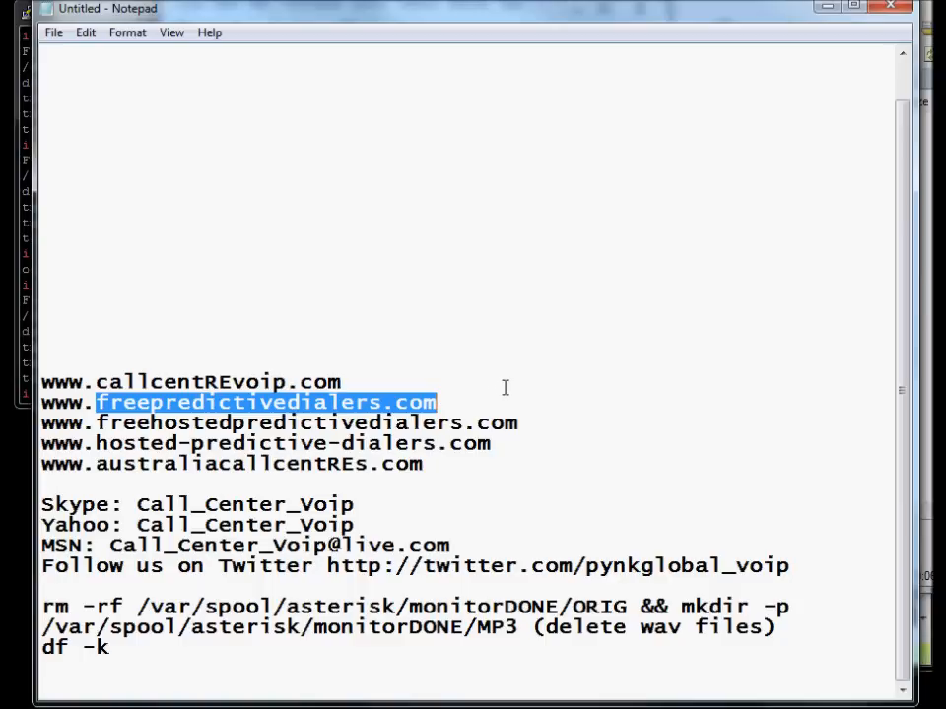
mouse_move(492, 292)
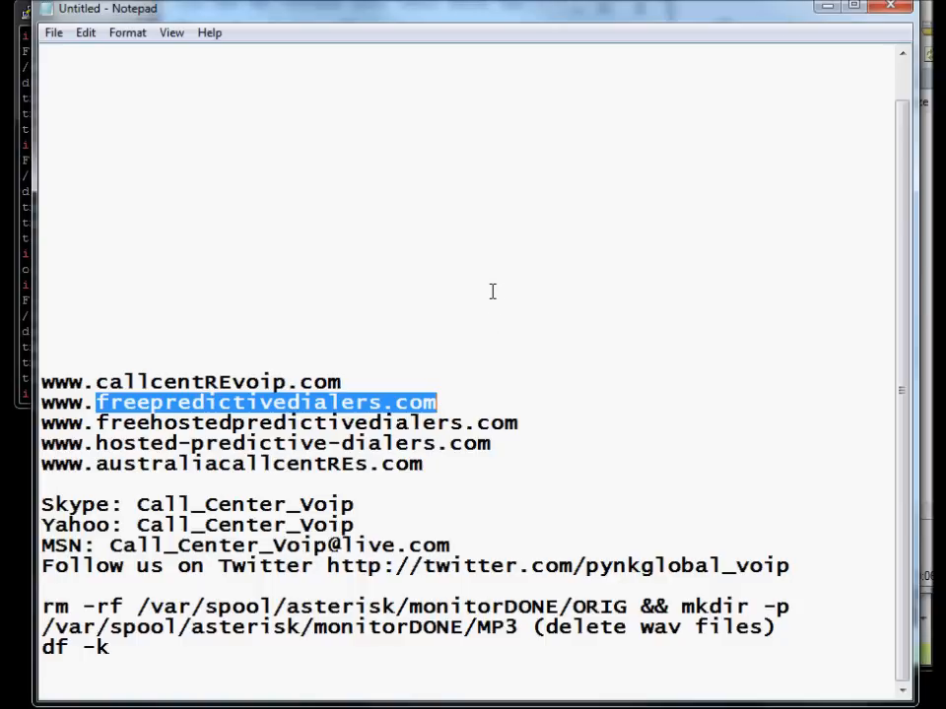
mouse_move(528, 424)
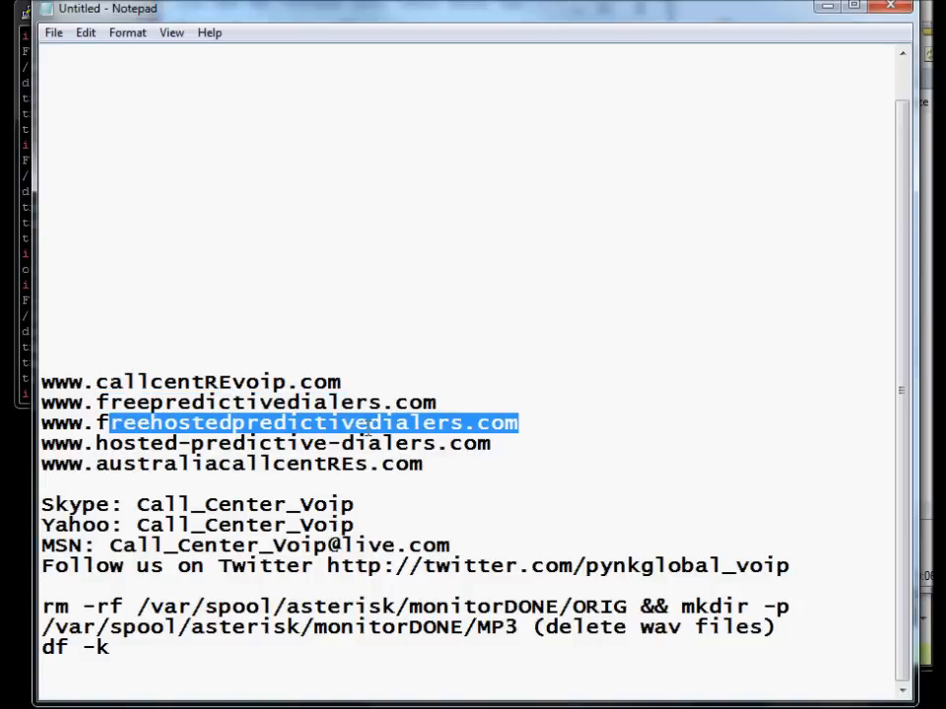
left_click(540, 422)
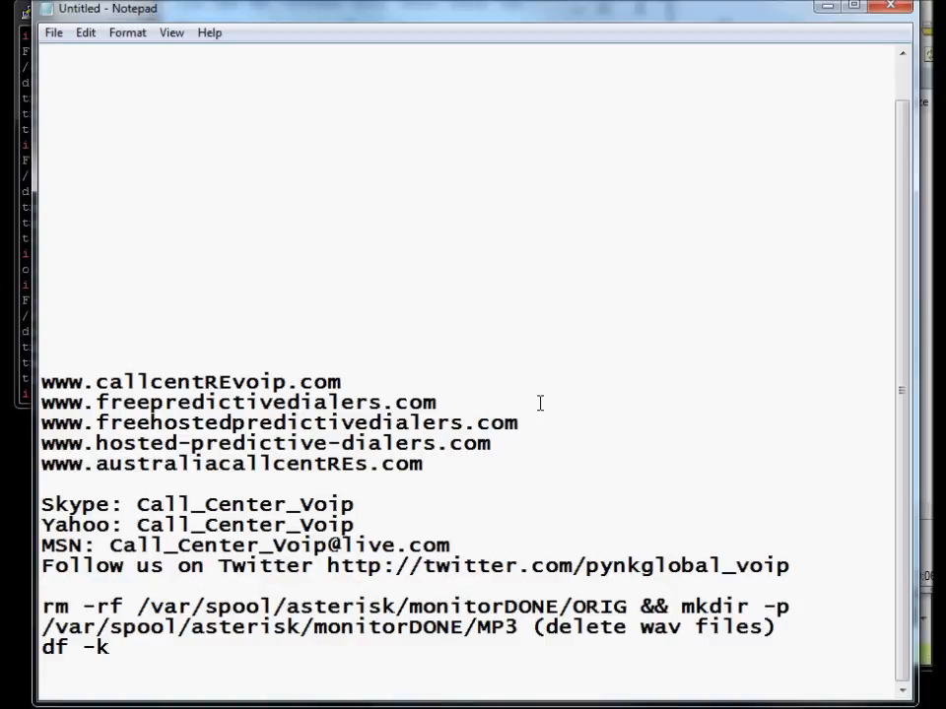
mouse_move(512, 423)
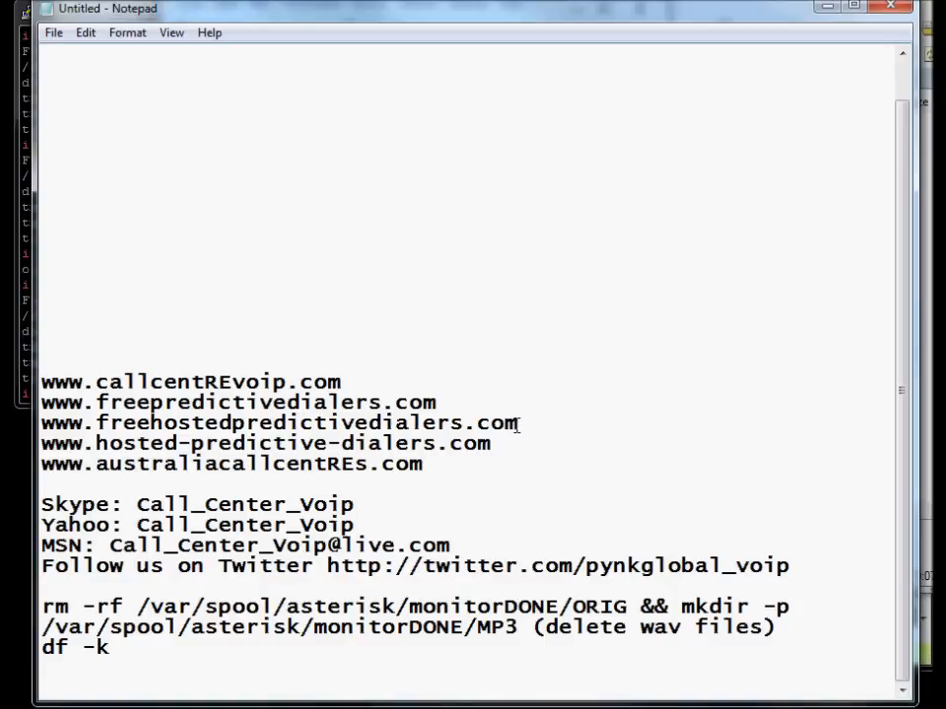
mouse_move(452, 461)
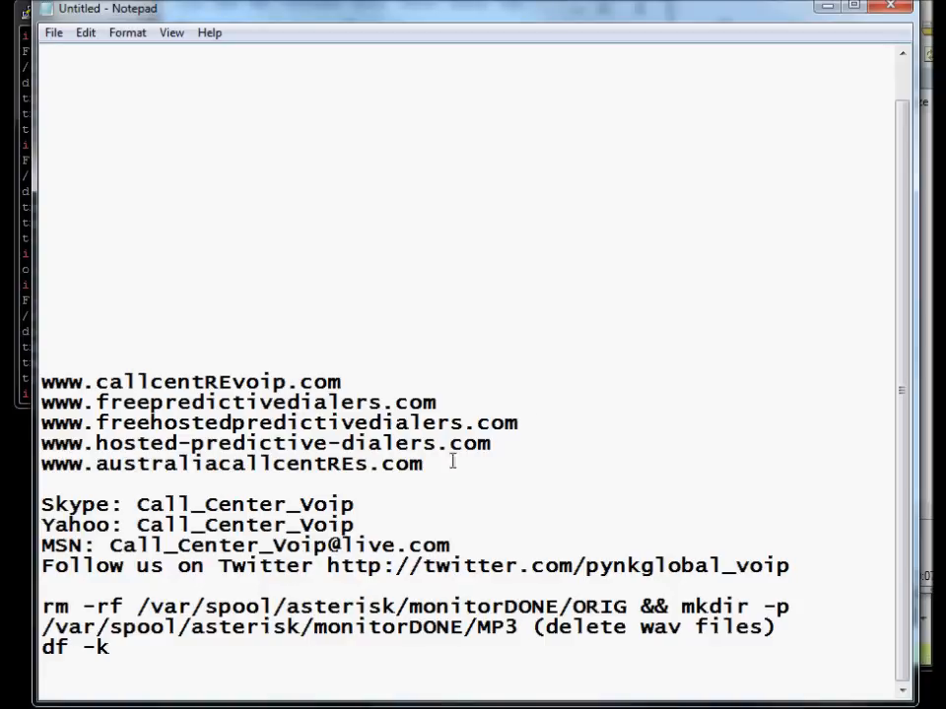
triple_click(264, 443)
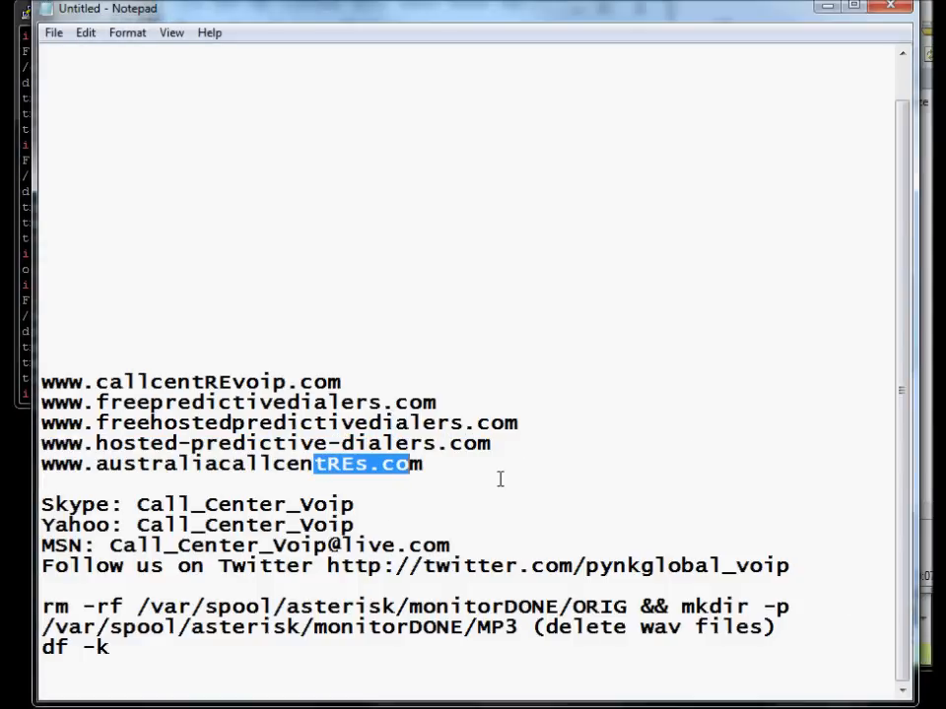
left_click(424, 465)
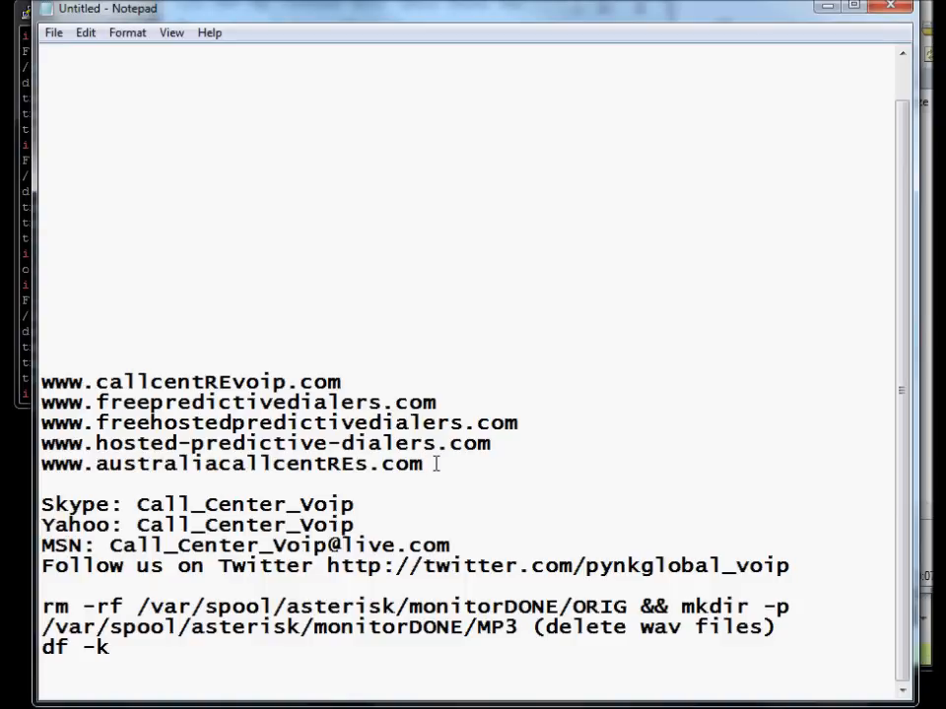
mouse_move(603, 524)
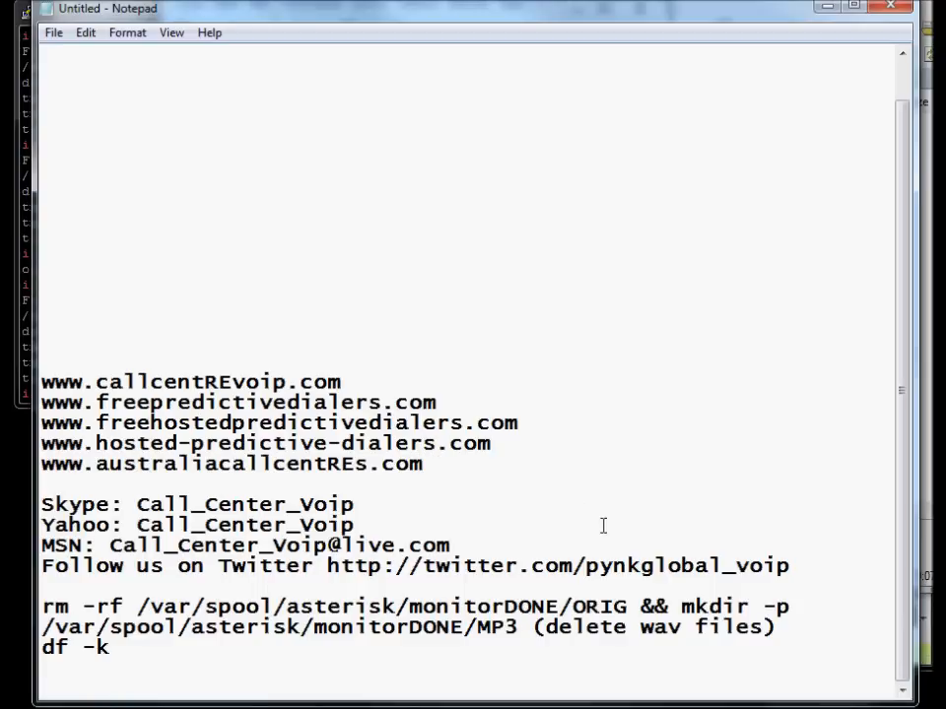
mouse_move(366, 504)
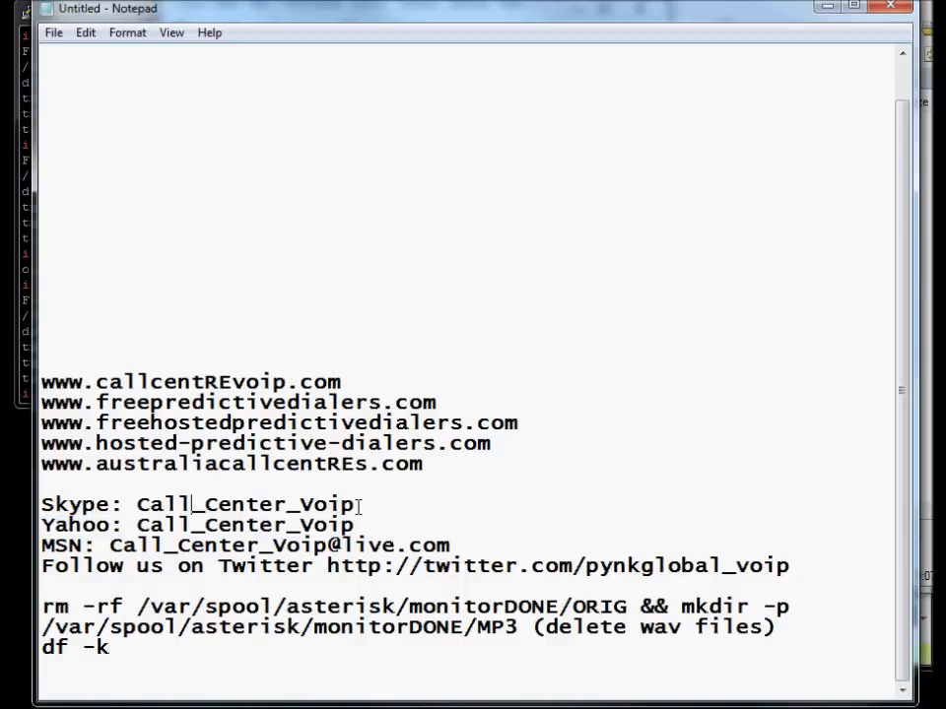
mouse_move(146, 526)
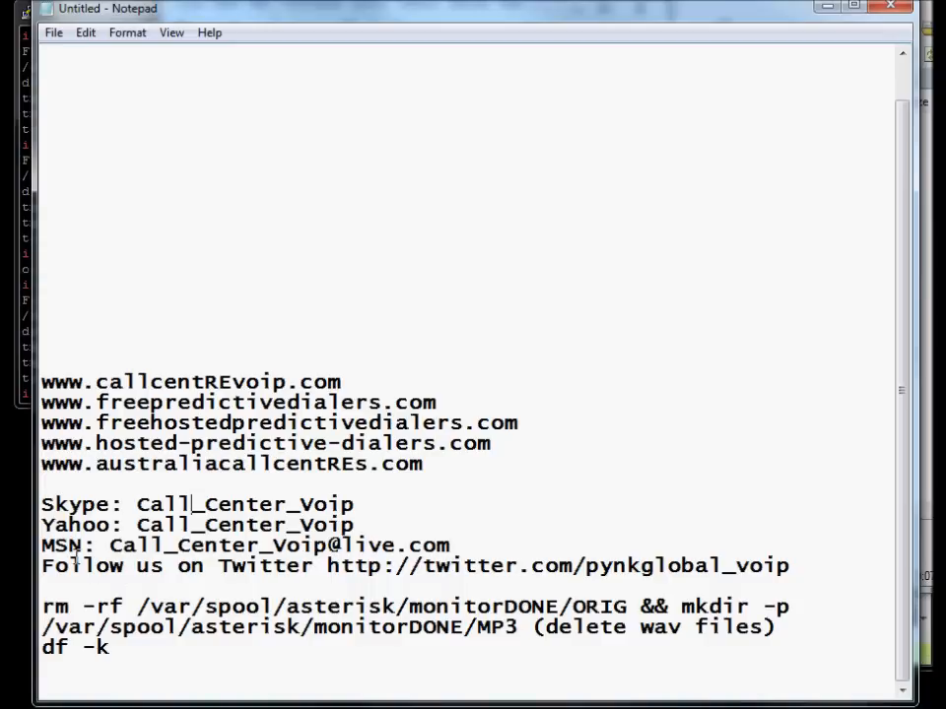
mouse_move(224, 551)
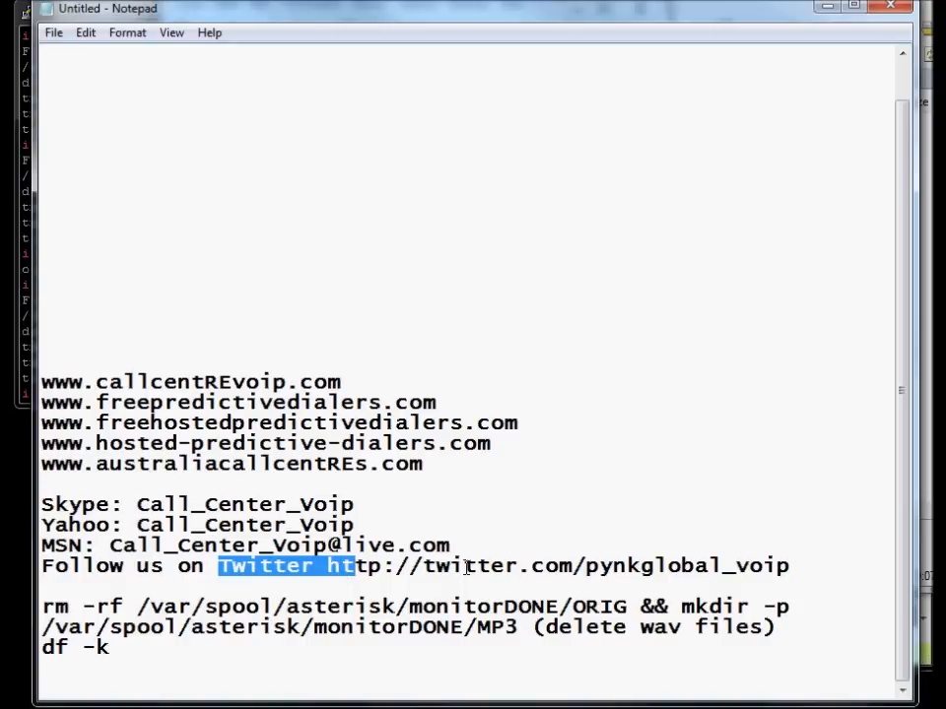
double_click(652, 566)
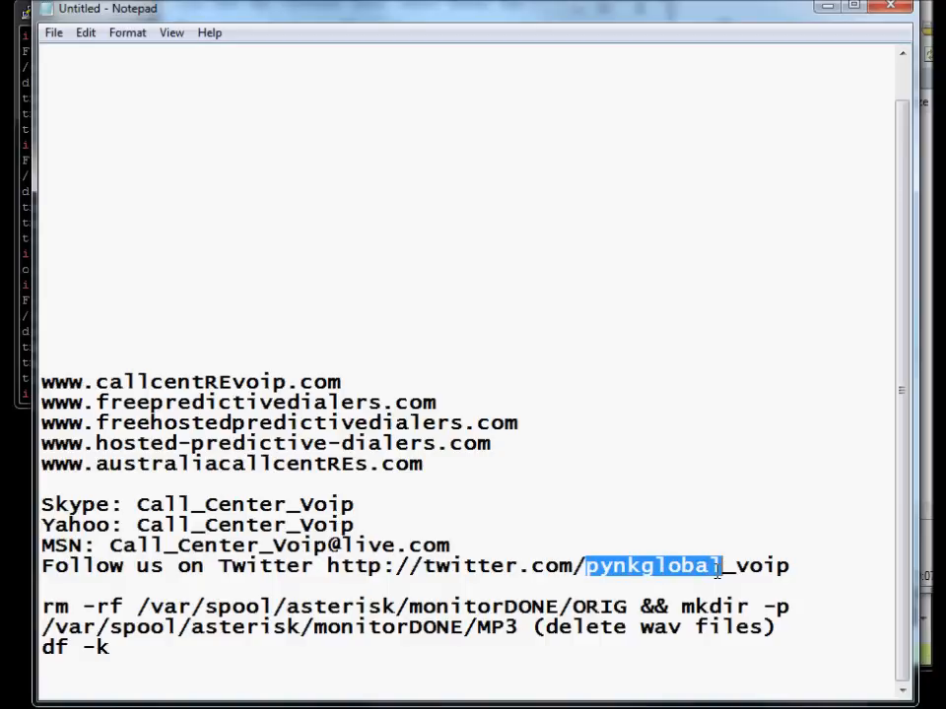
mouse_move(476, 555)
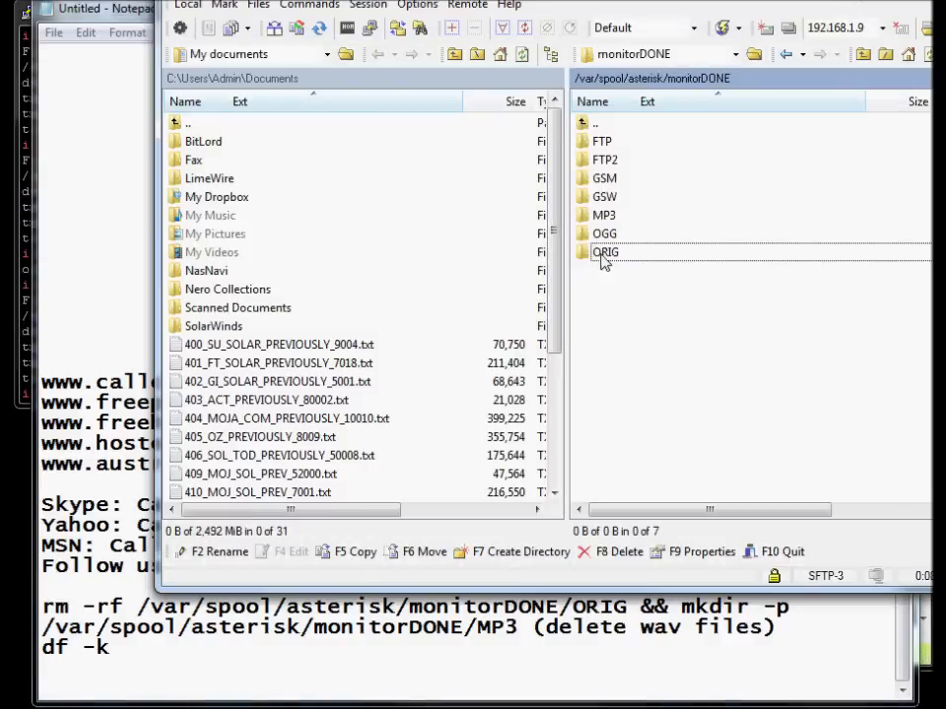
- Enter the server's monitorDONE/ORIG folder listing its WAV recordings
double_click(602, 252)
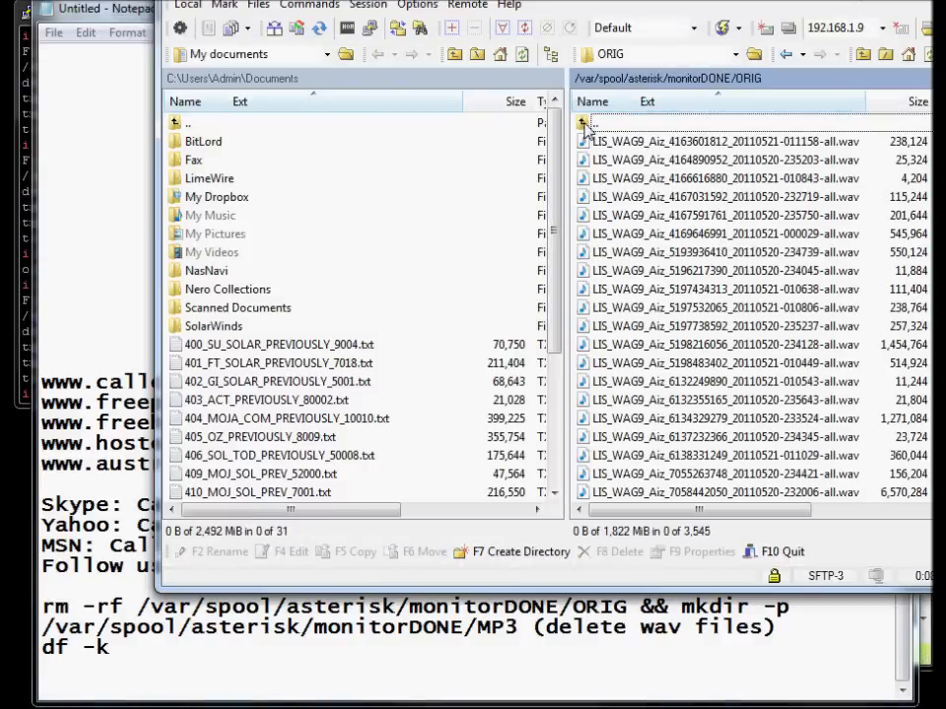